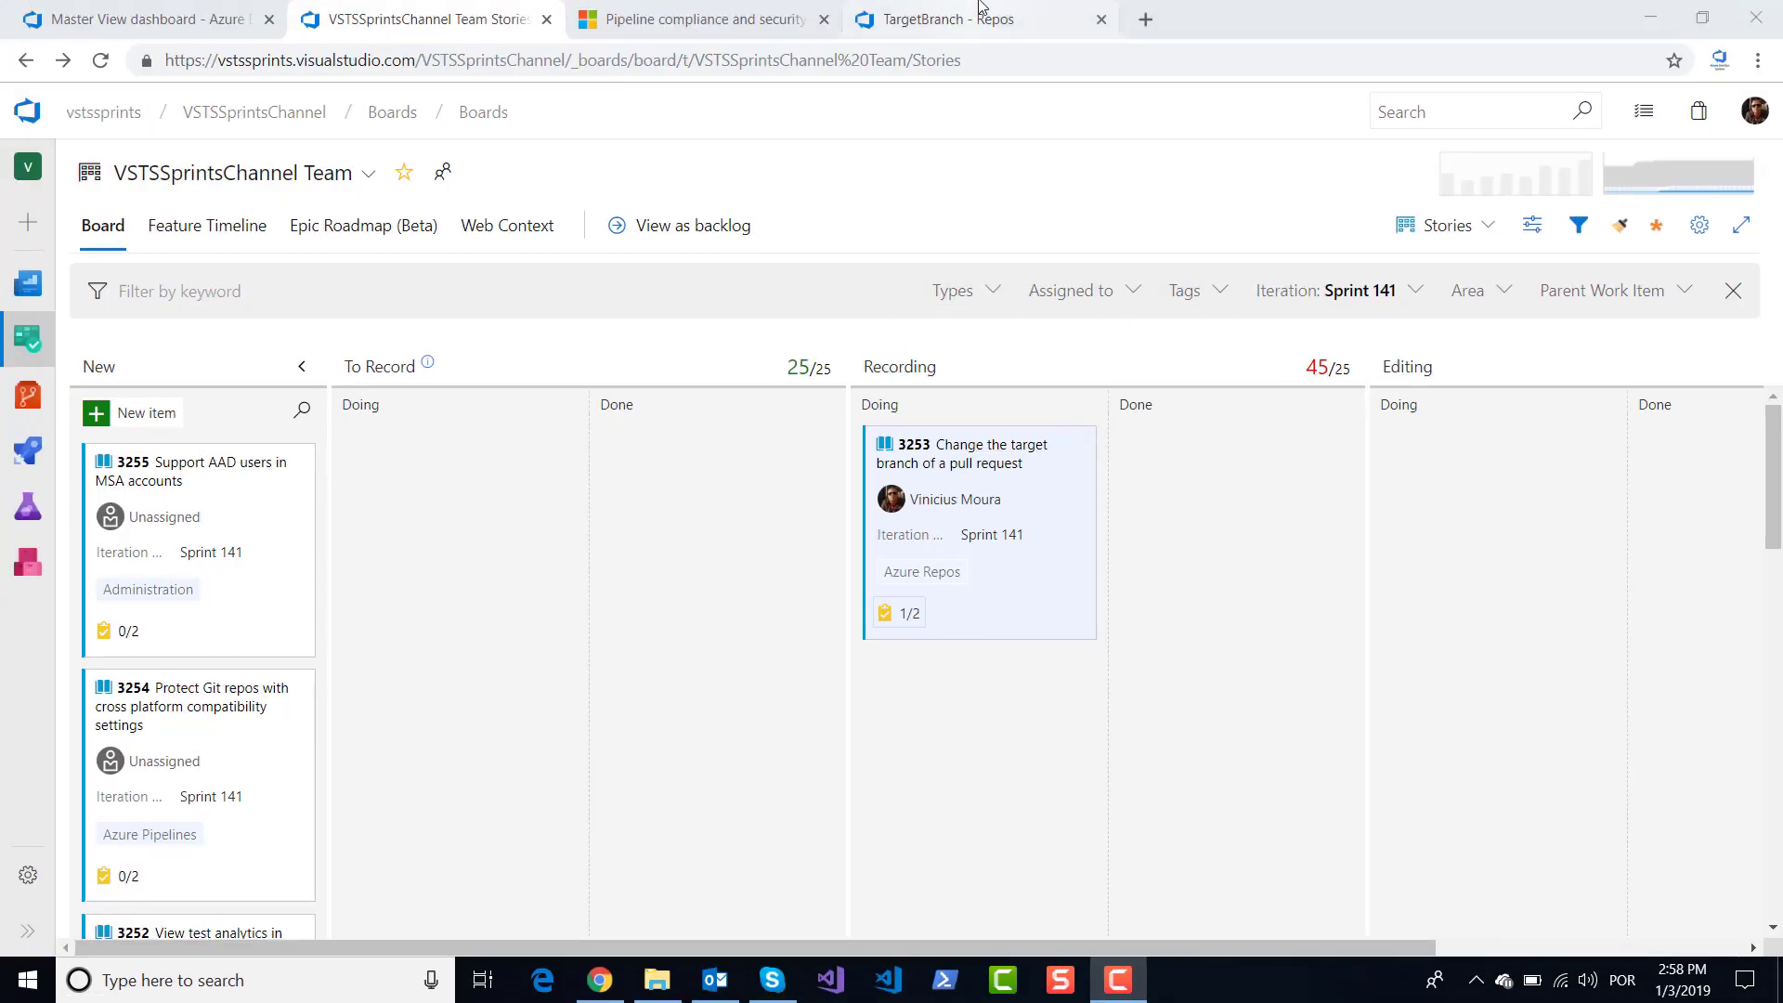
Switch to the 'TargetBranch - Repos' tab showing the master branch files.
click(978, 20)
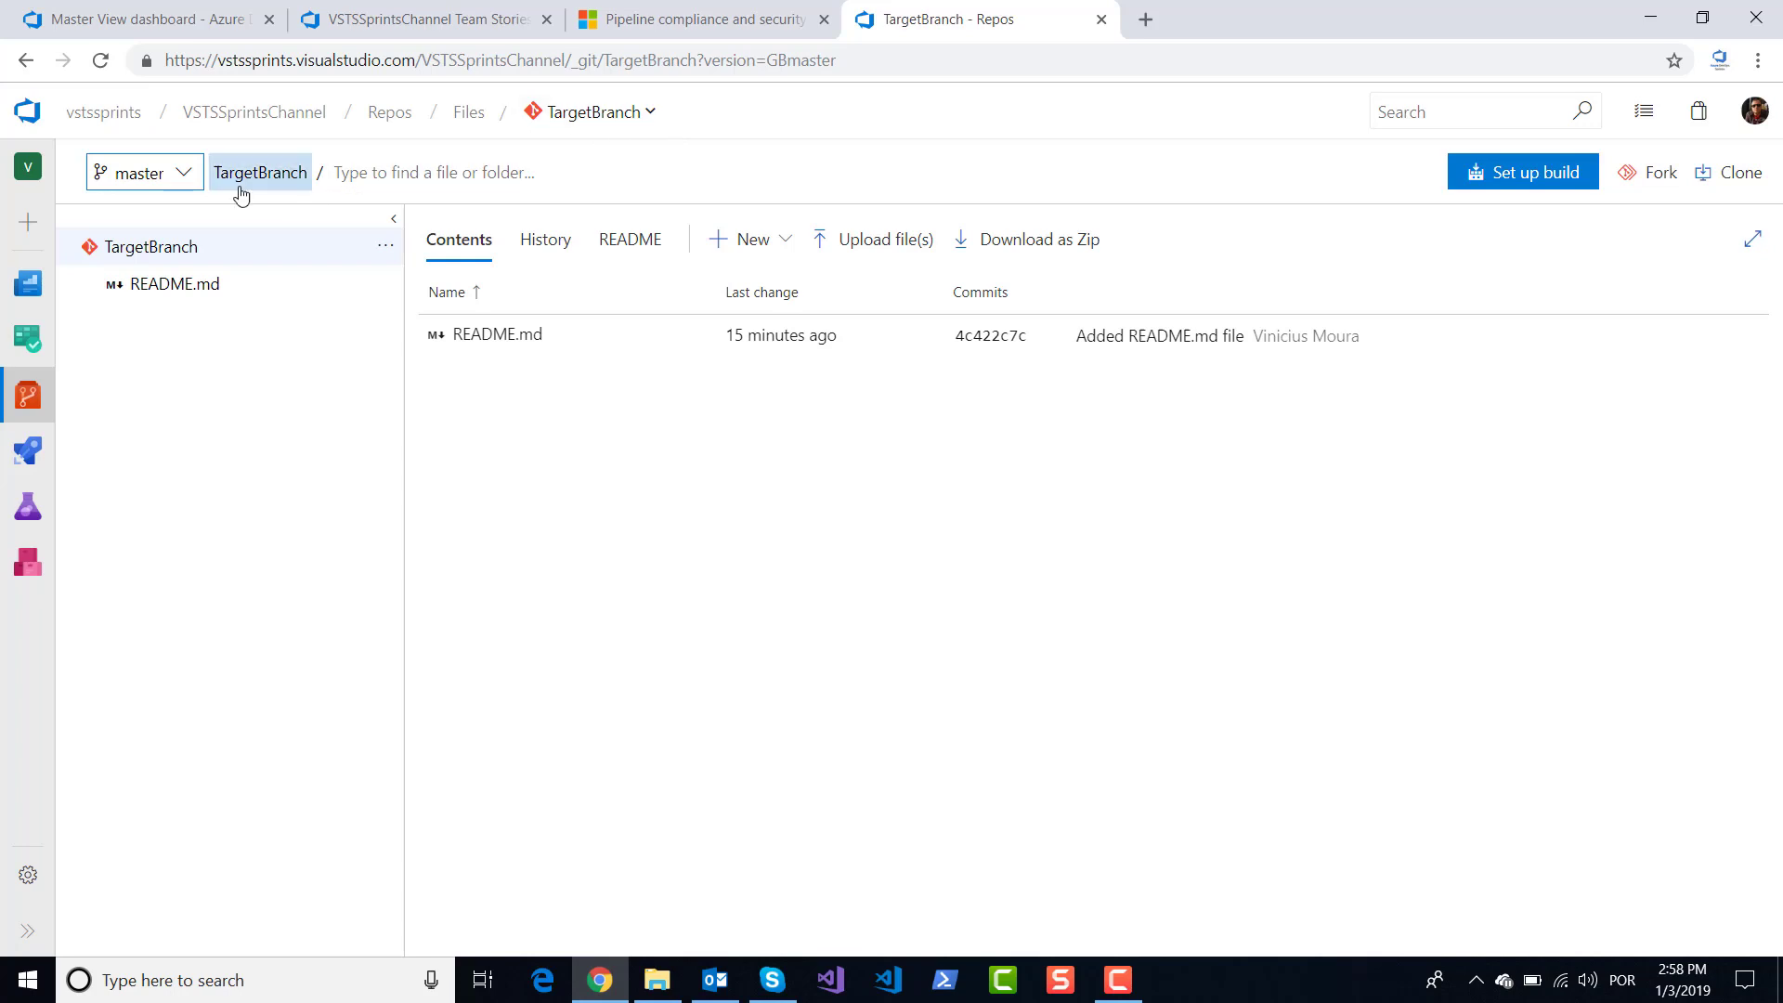
Switch the TargetBranch file view to the feature1 branch.
click(137, 173)
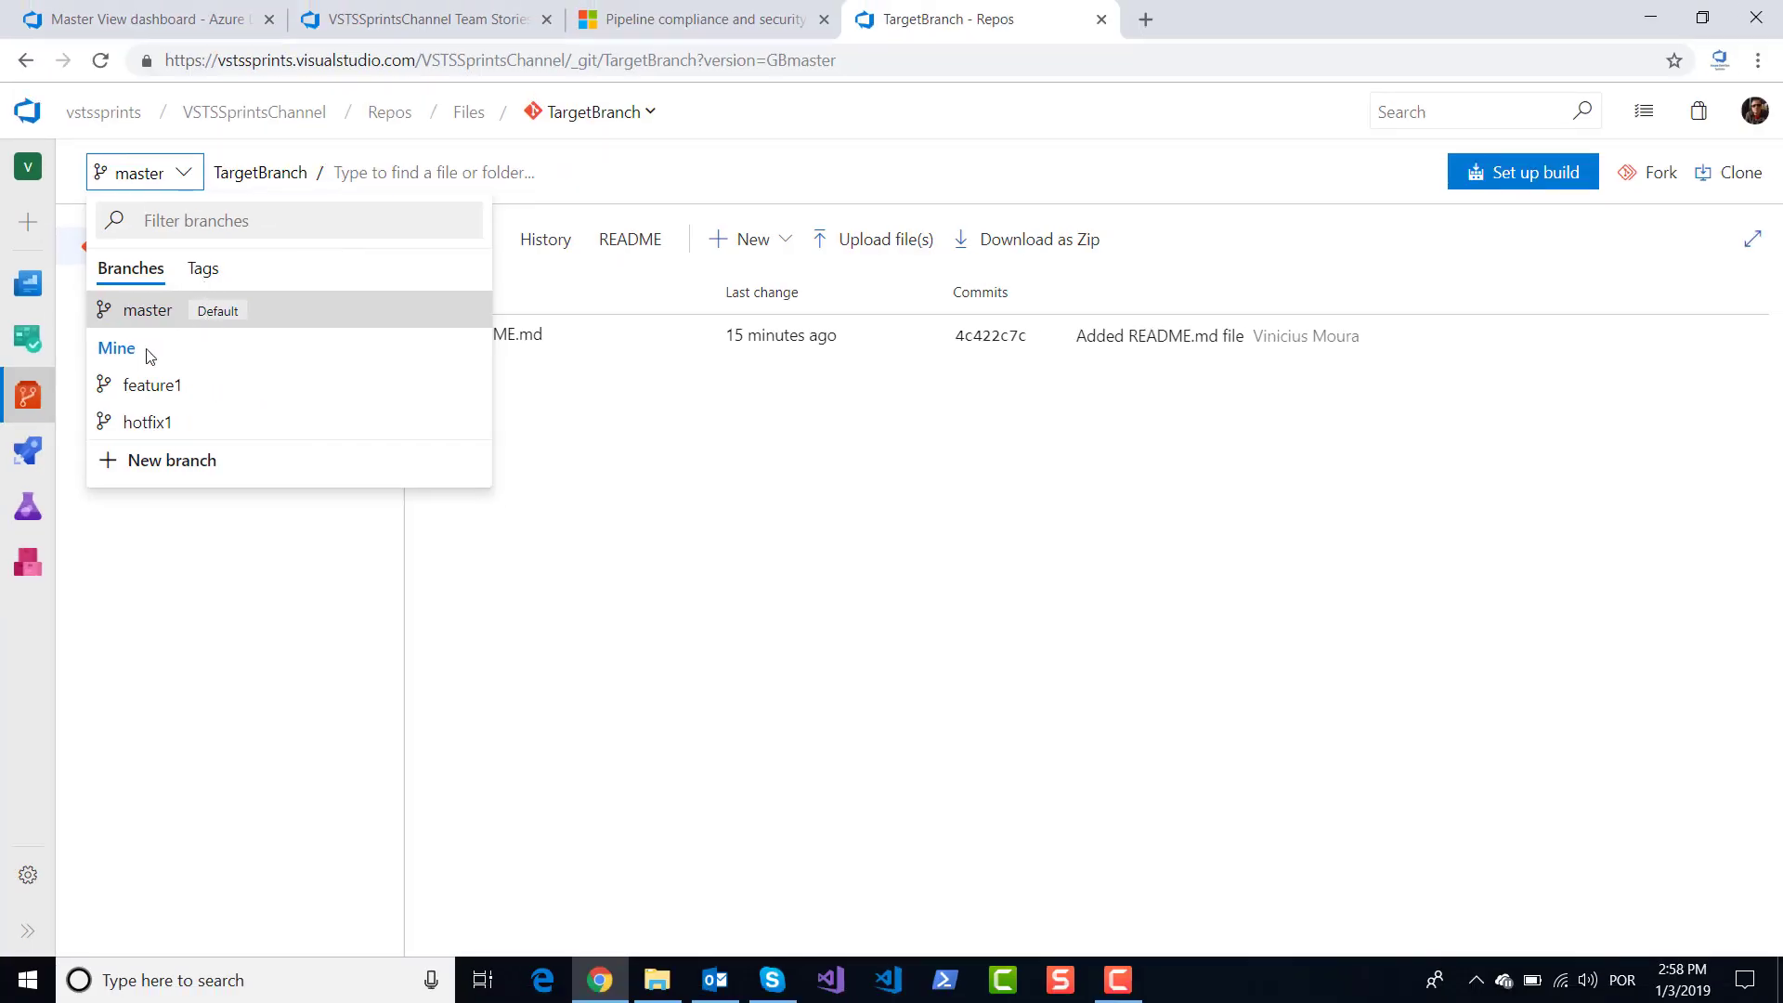
click(151, 384)
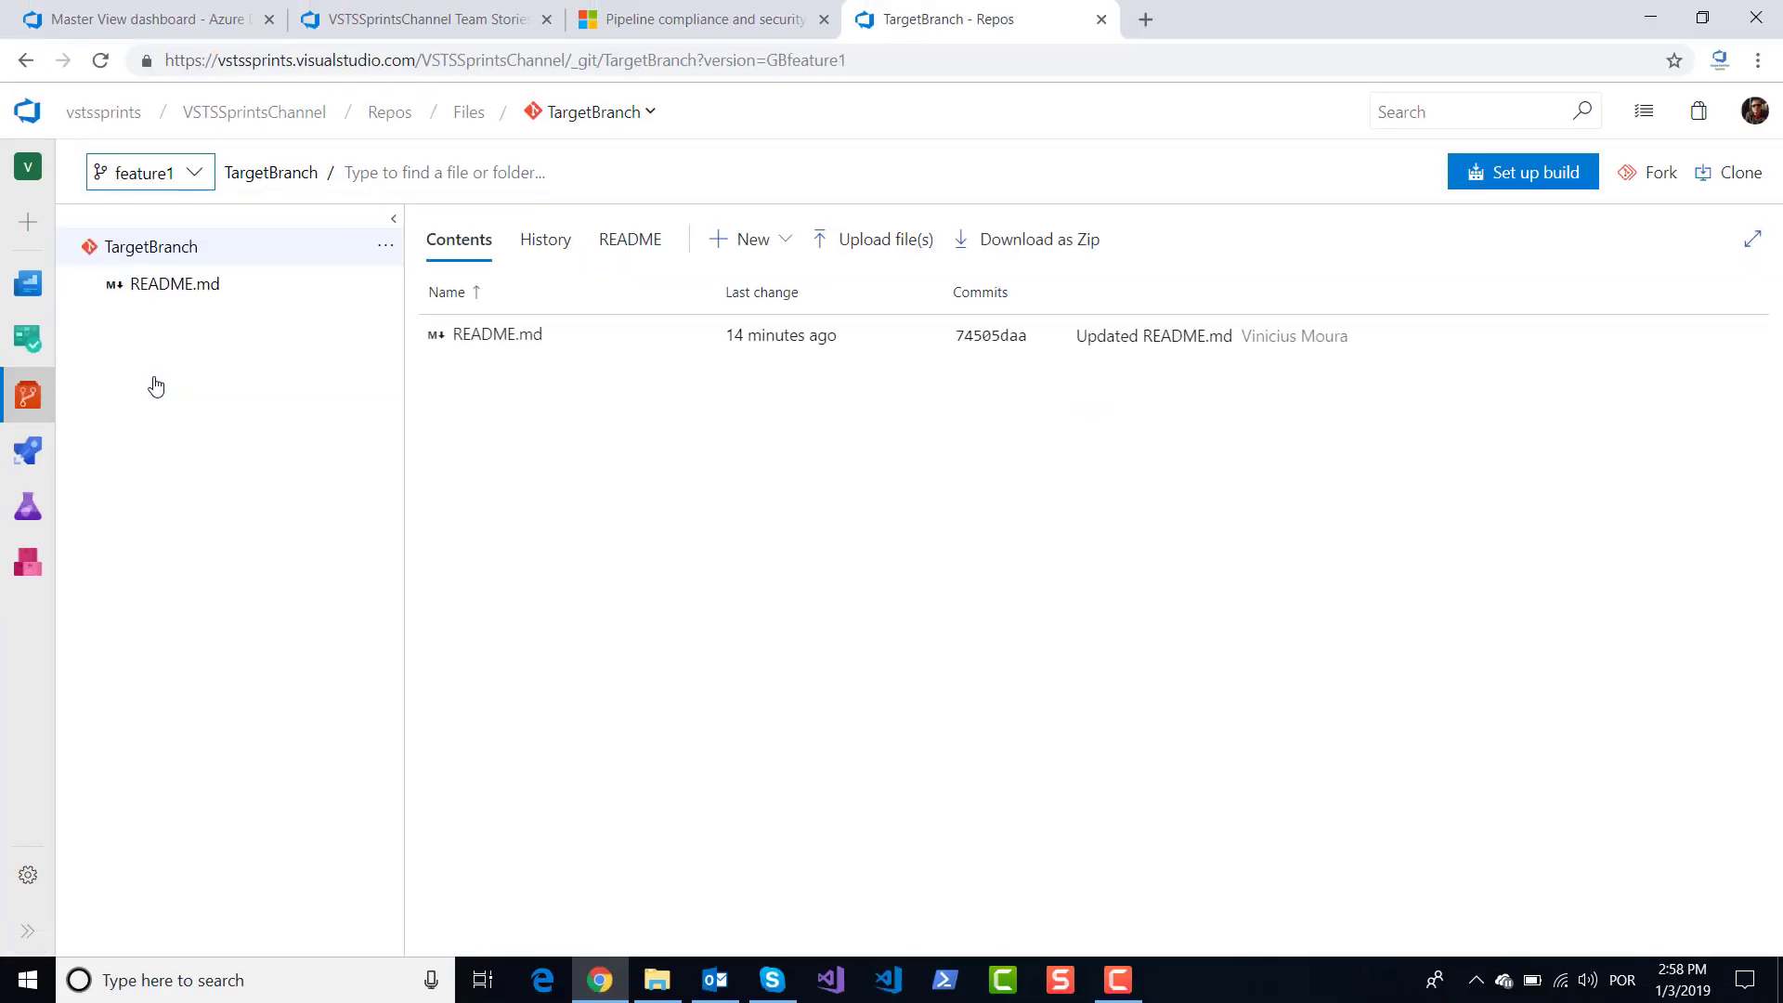
mouse_move(498, 306)
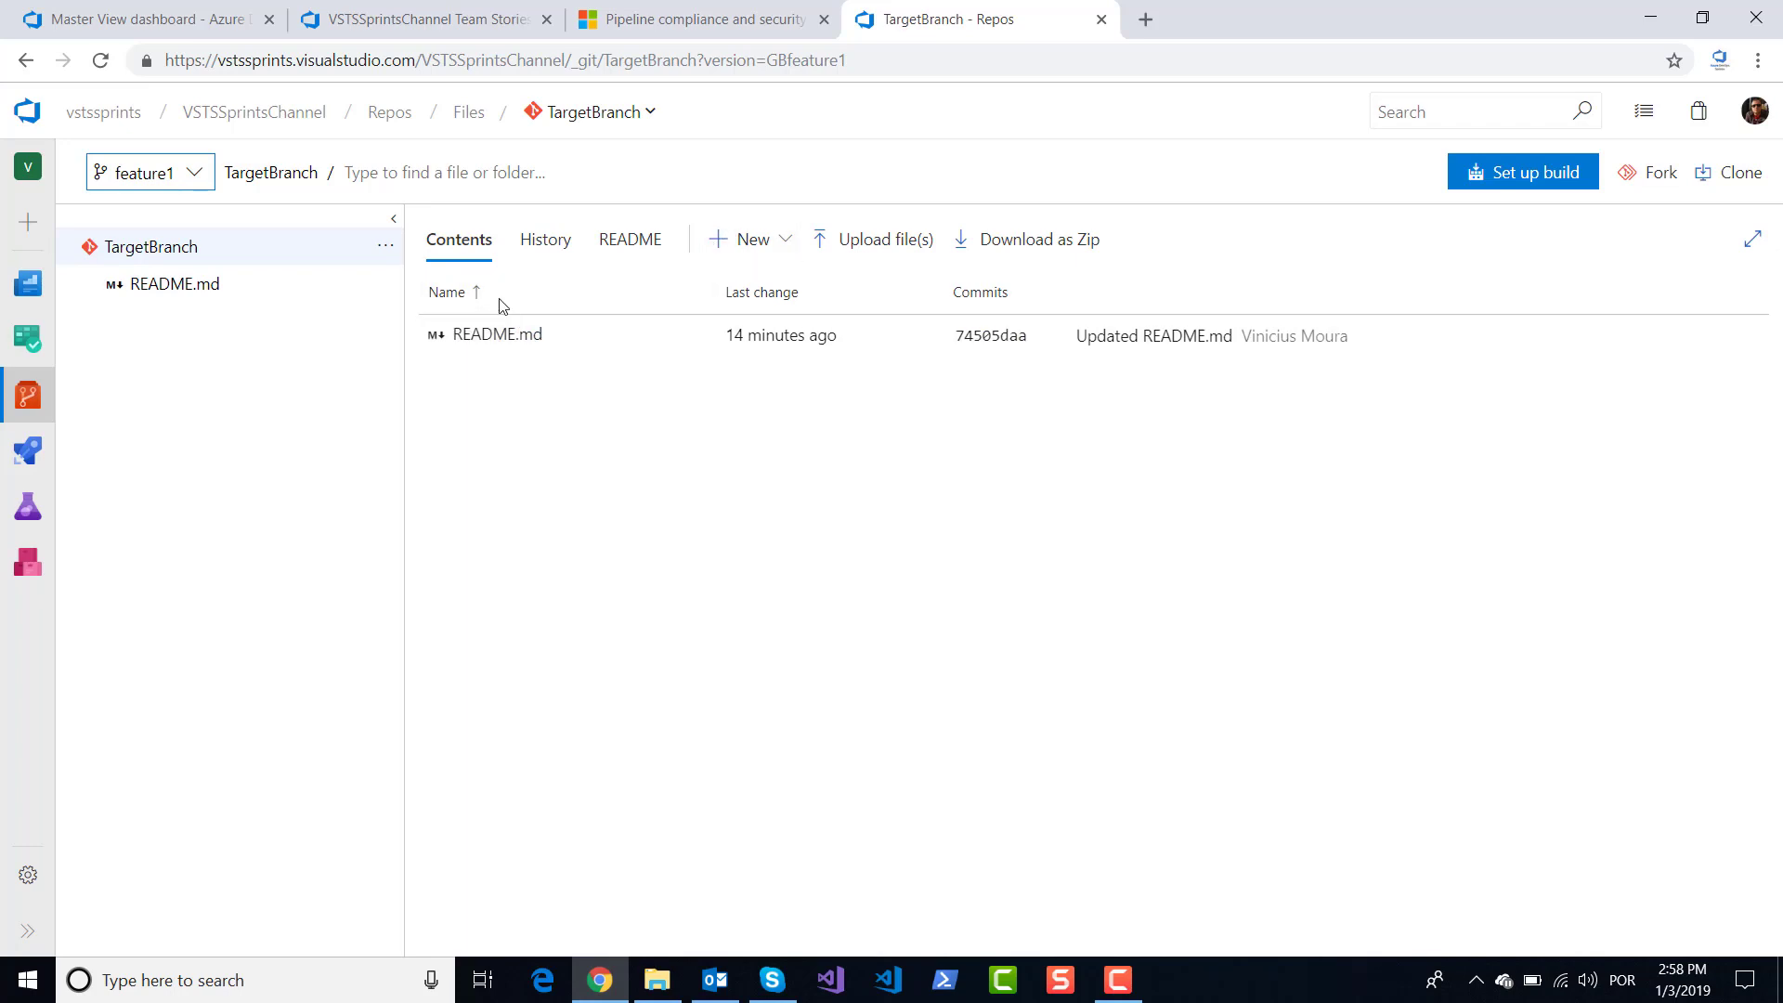
click(544, 239)
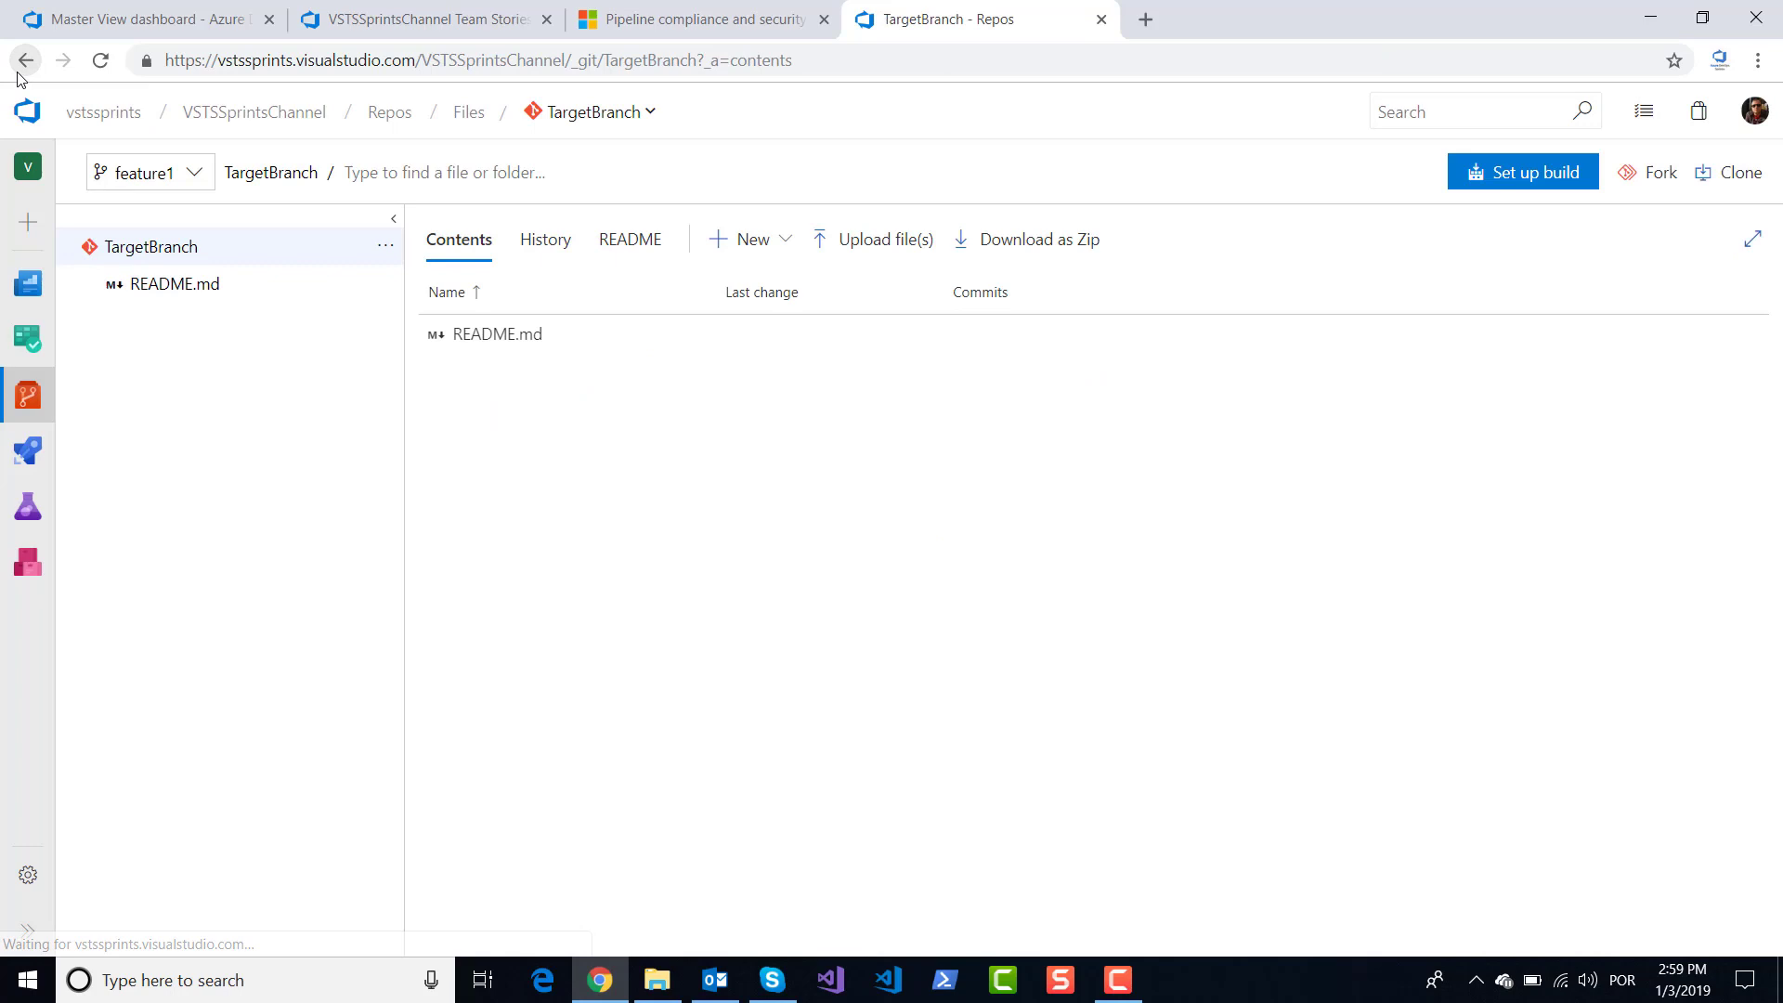
Open hotfix1's 'Updated README.md' commit adding the '## HotFix 1' heading.
click(148, 172)
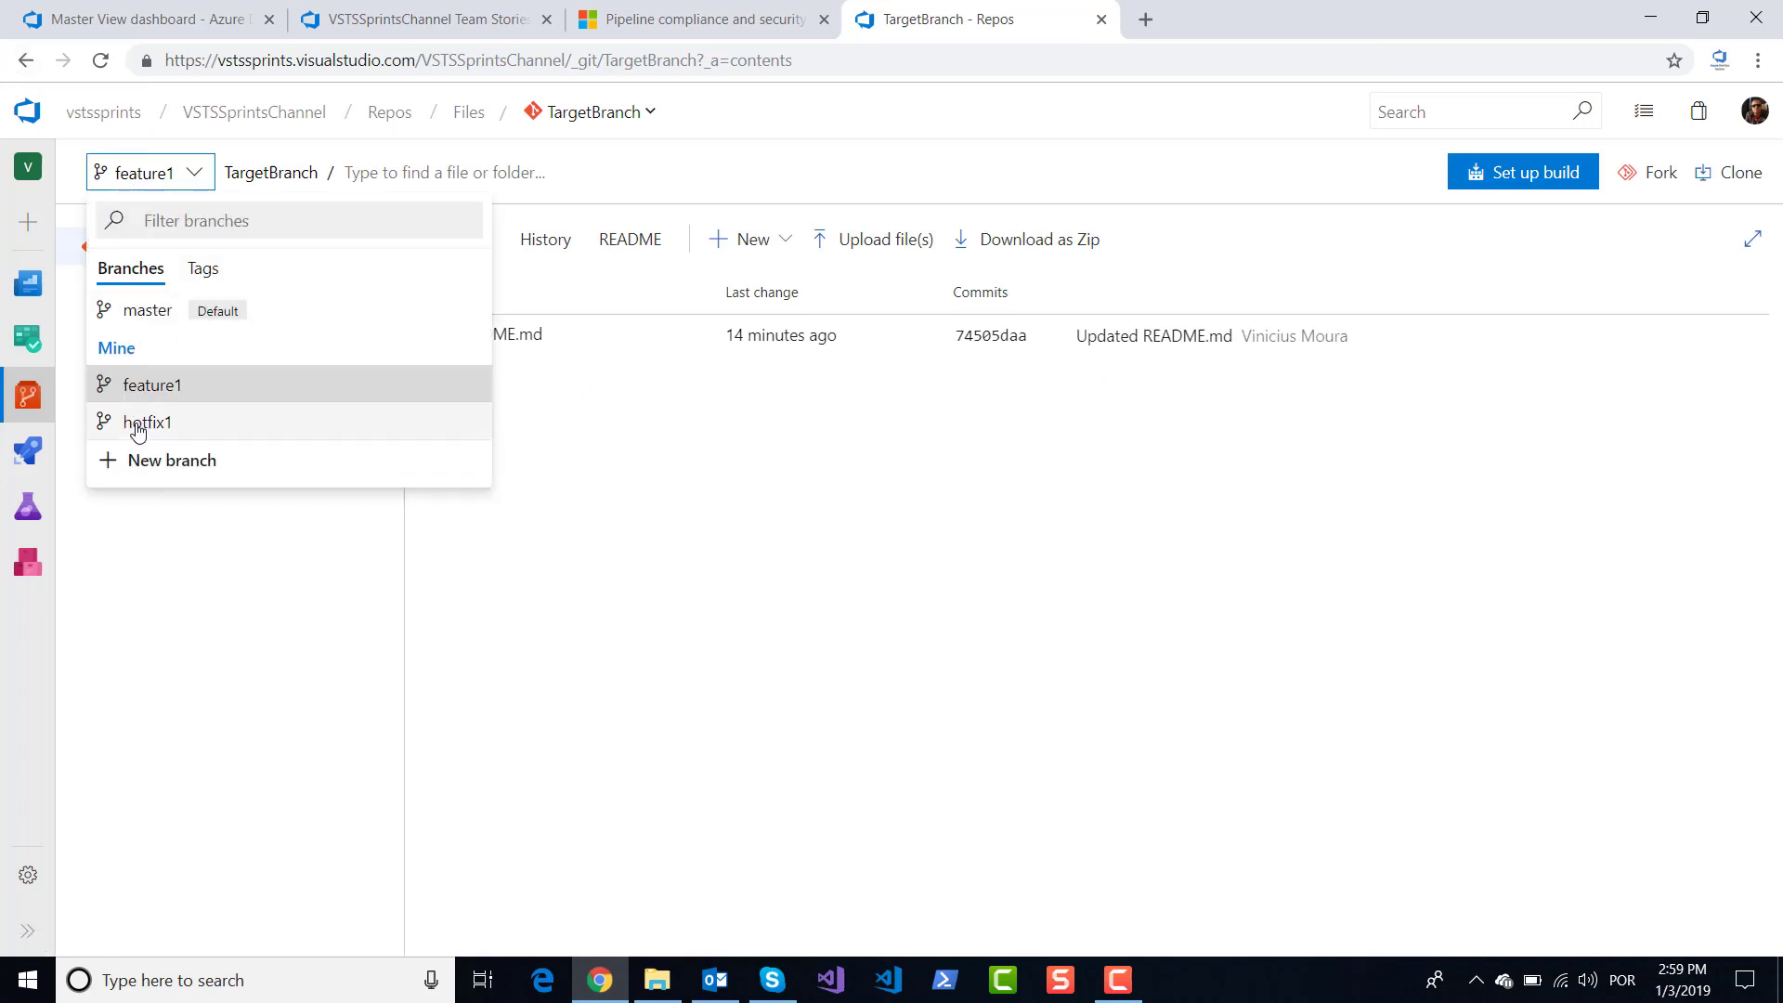
click(147, 422)
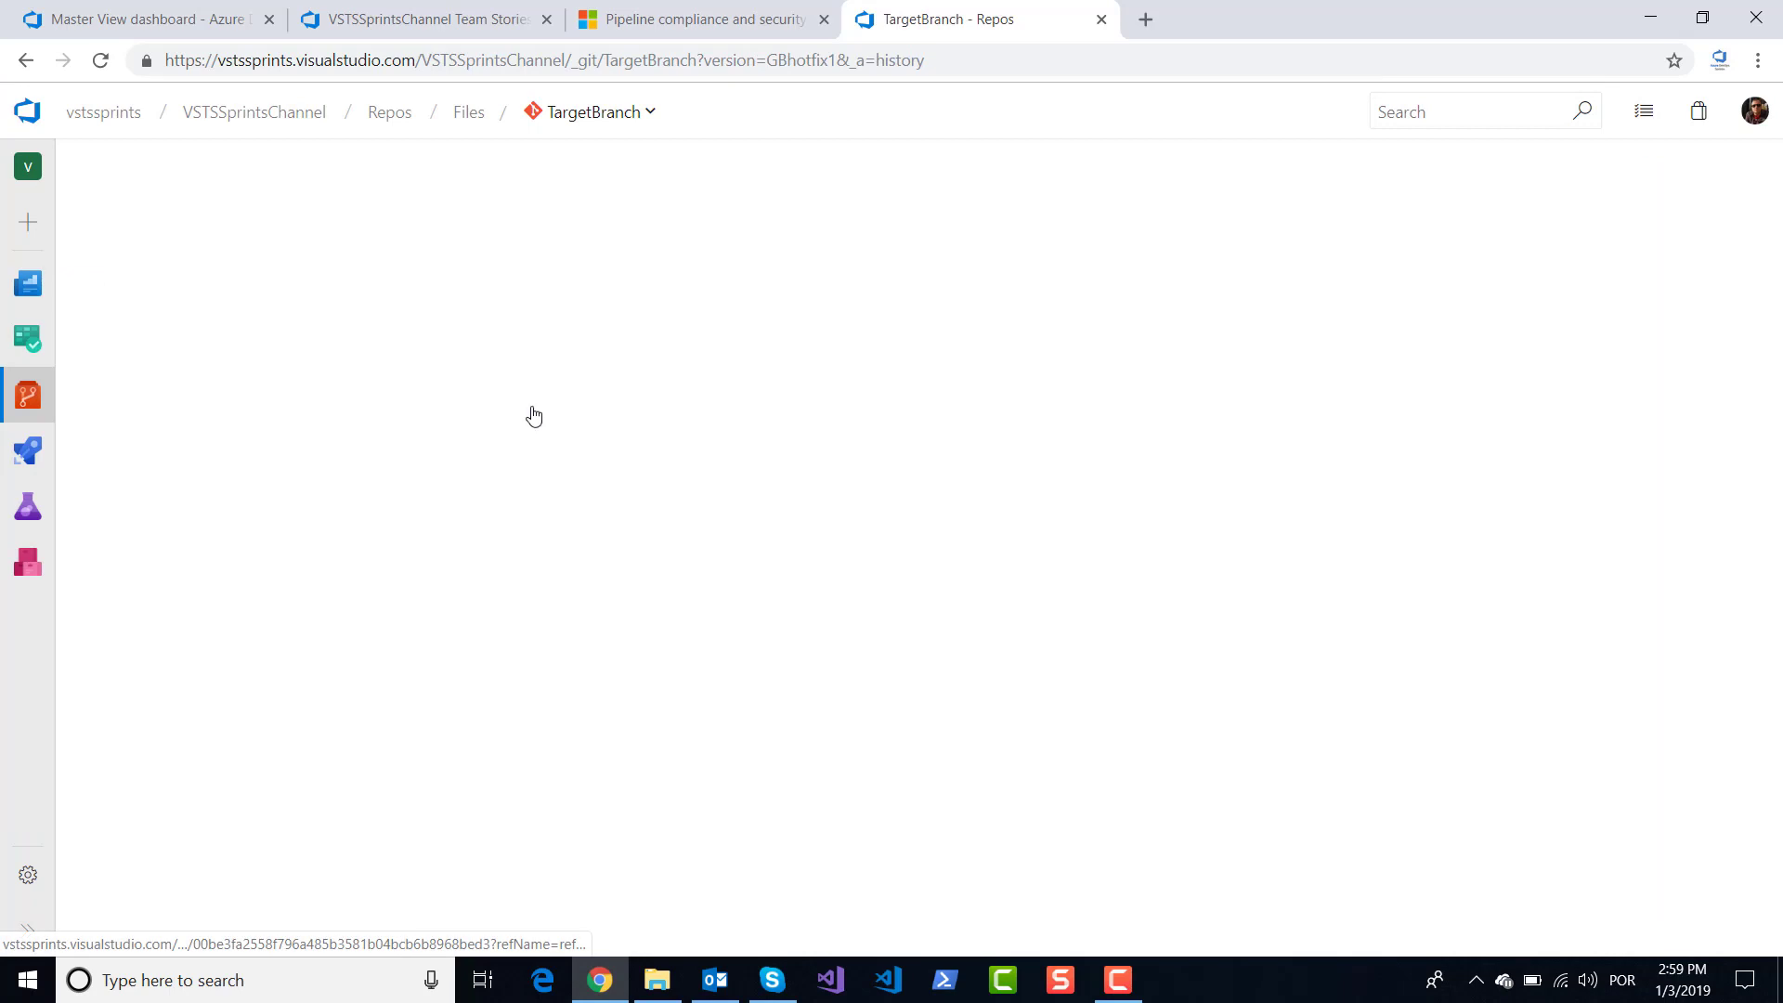
click(535, 415)
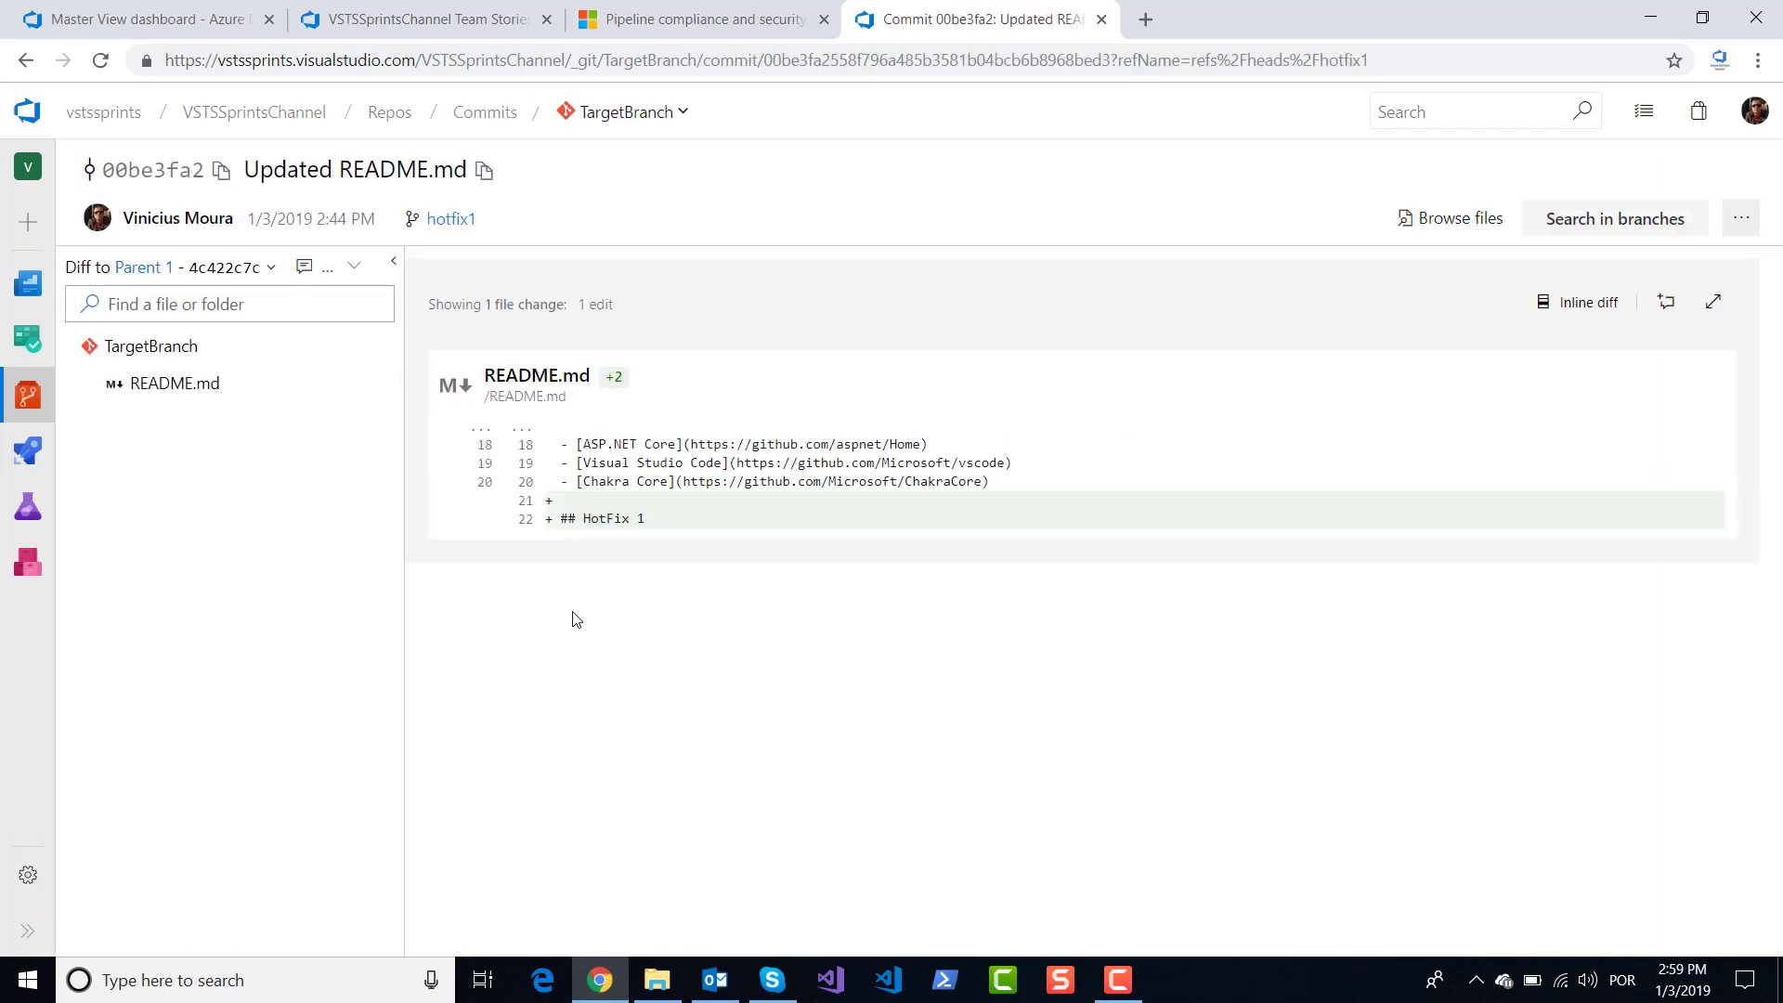
mouse_move(663, 538)
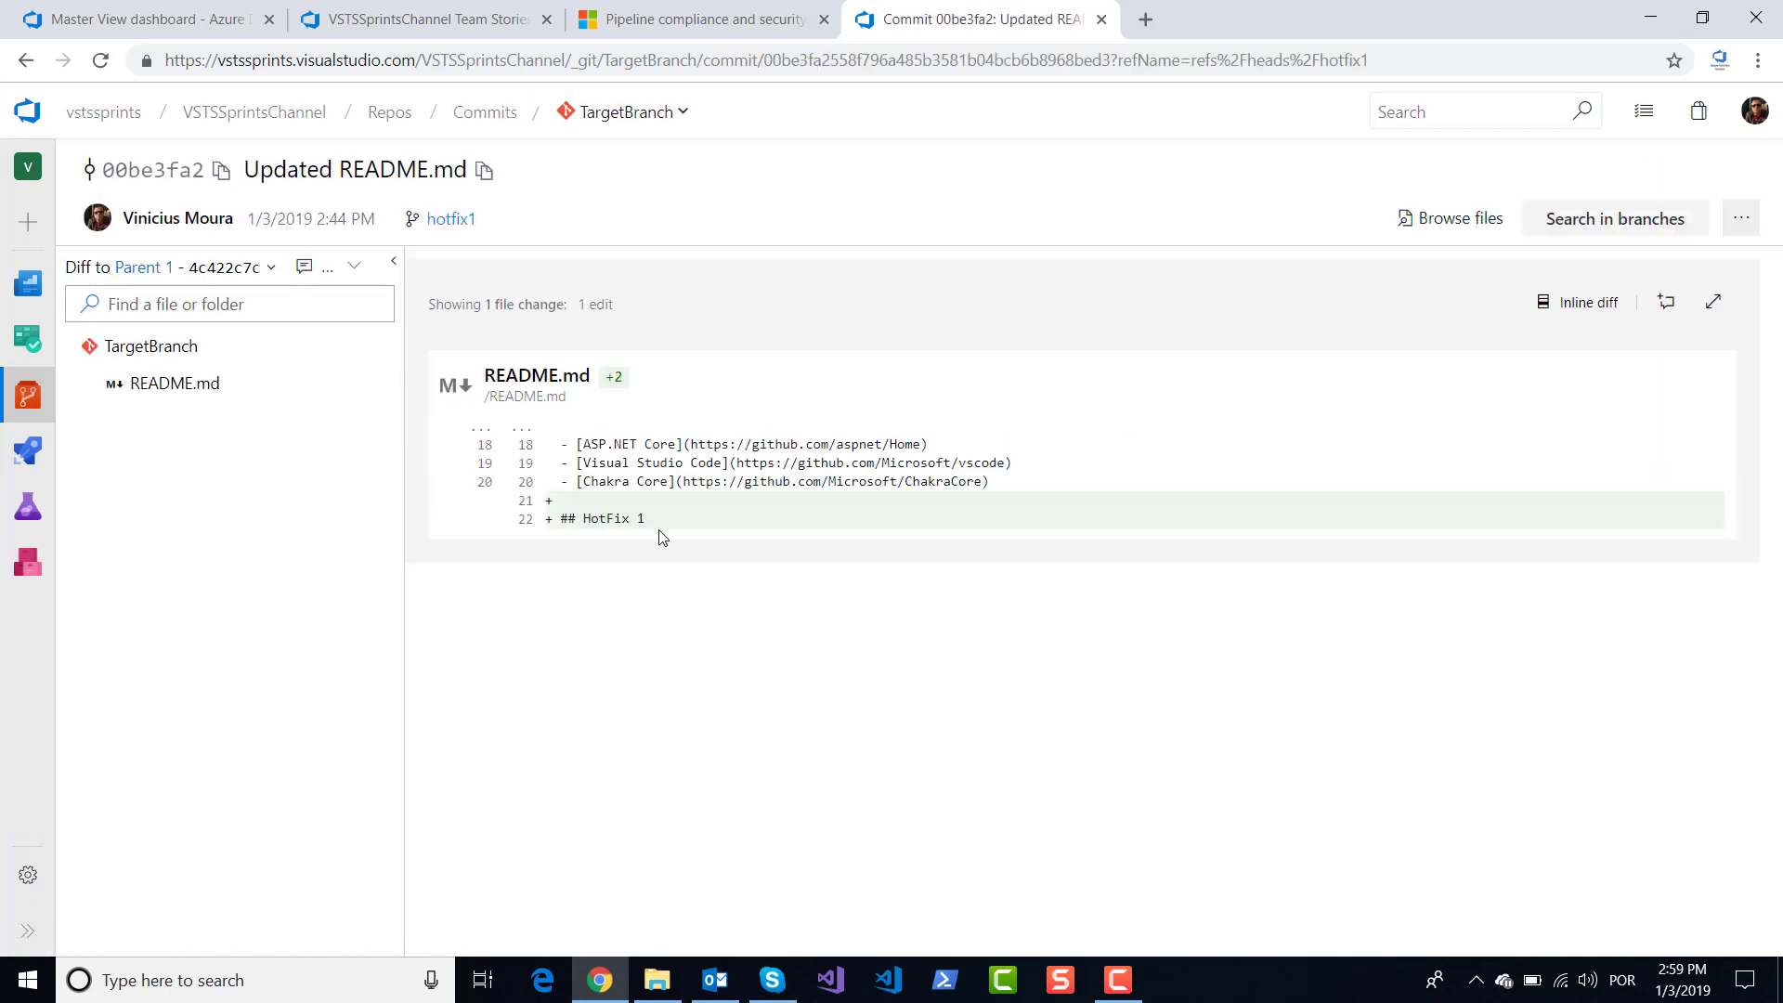
click(28, 396)
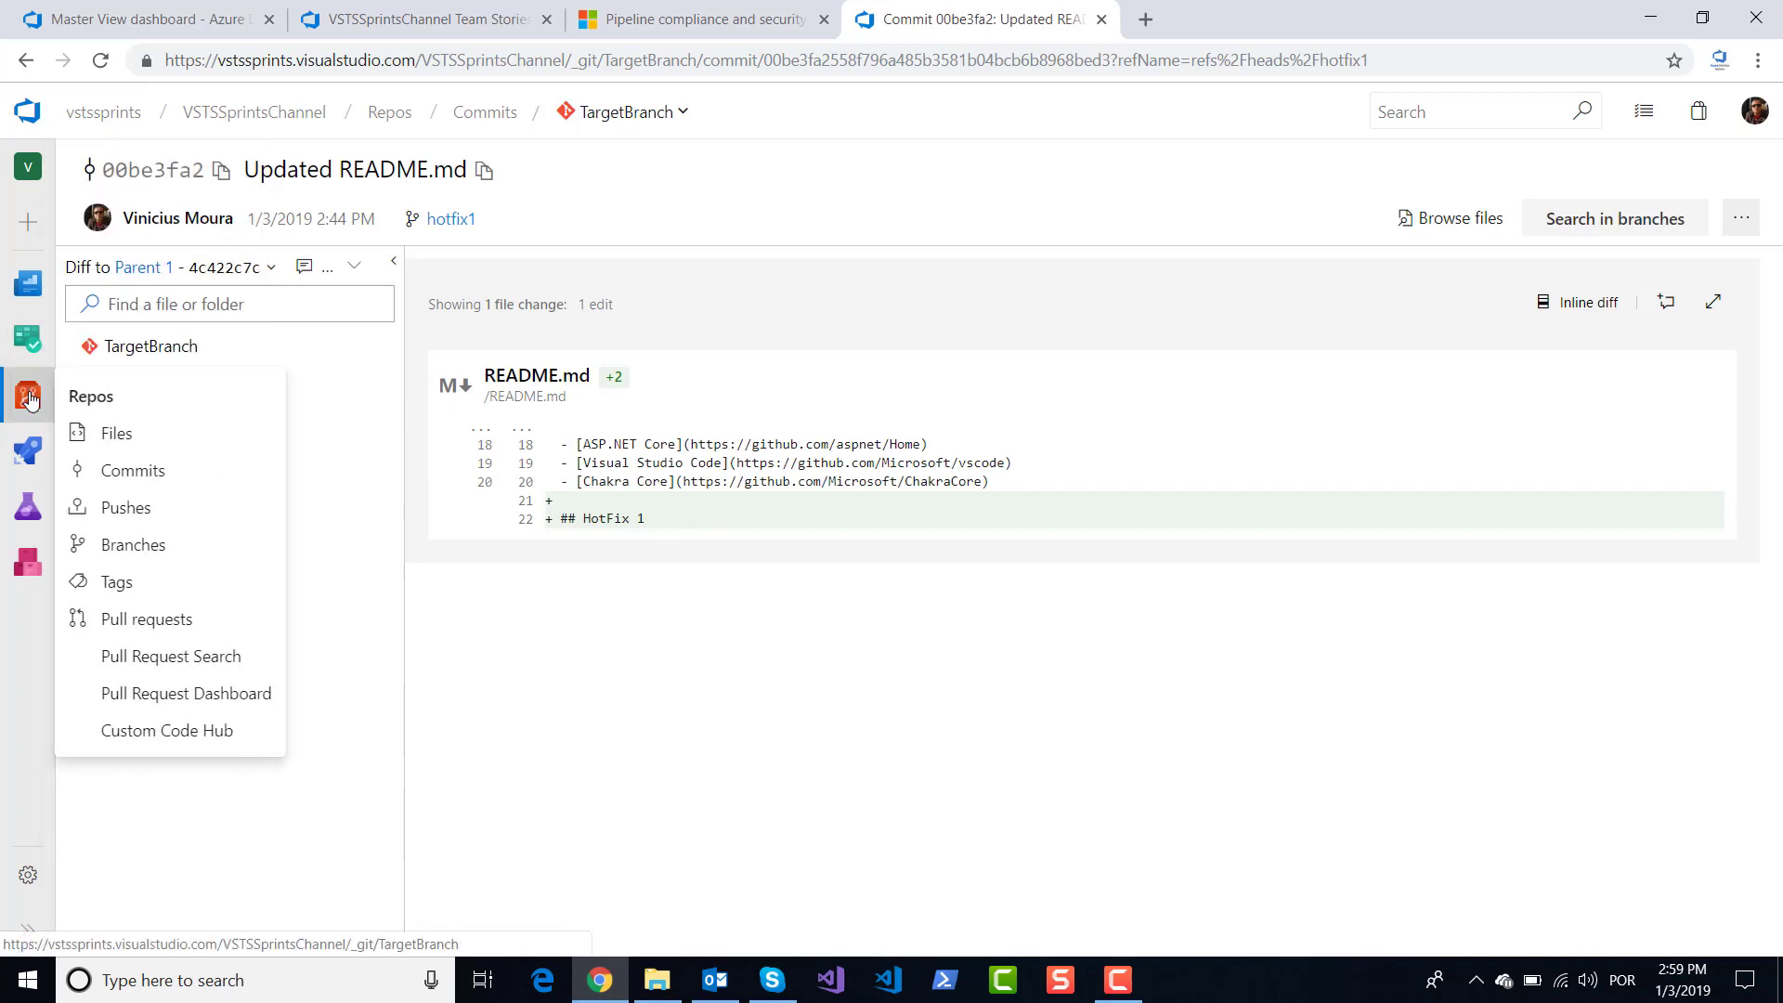
Open Pull requests from the Repos menu to list #59 and #58.
click(146, 618)
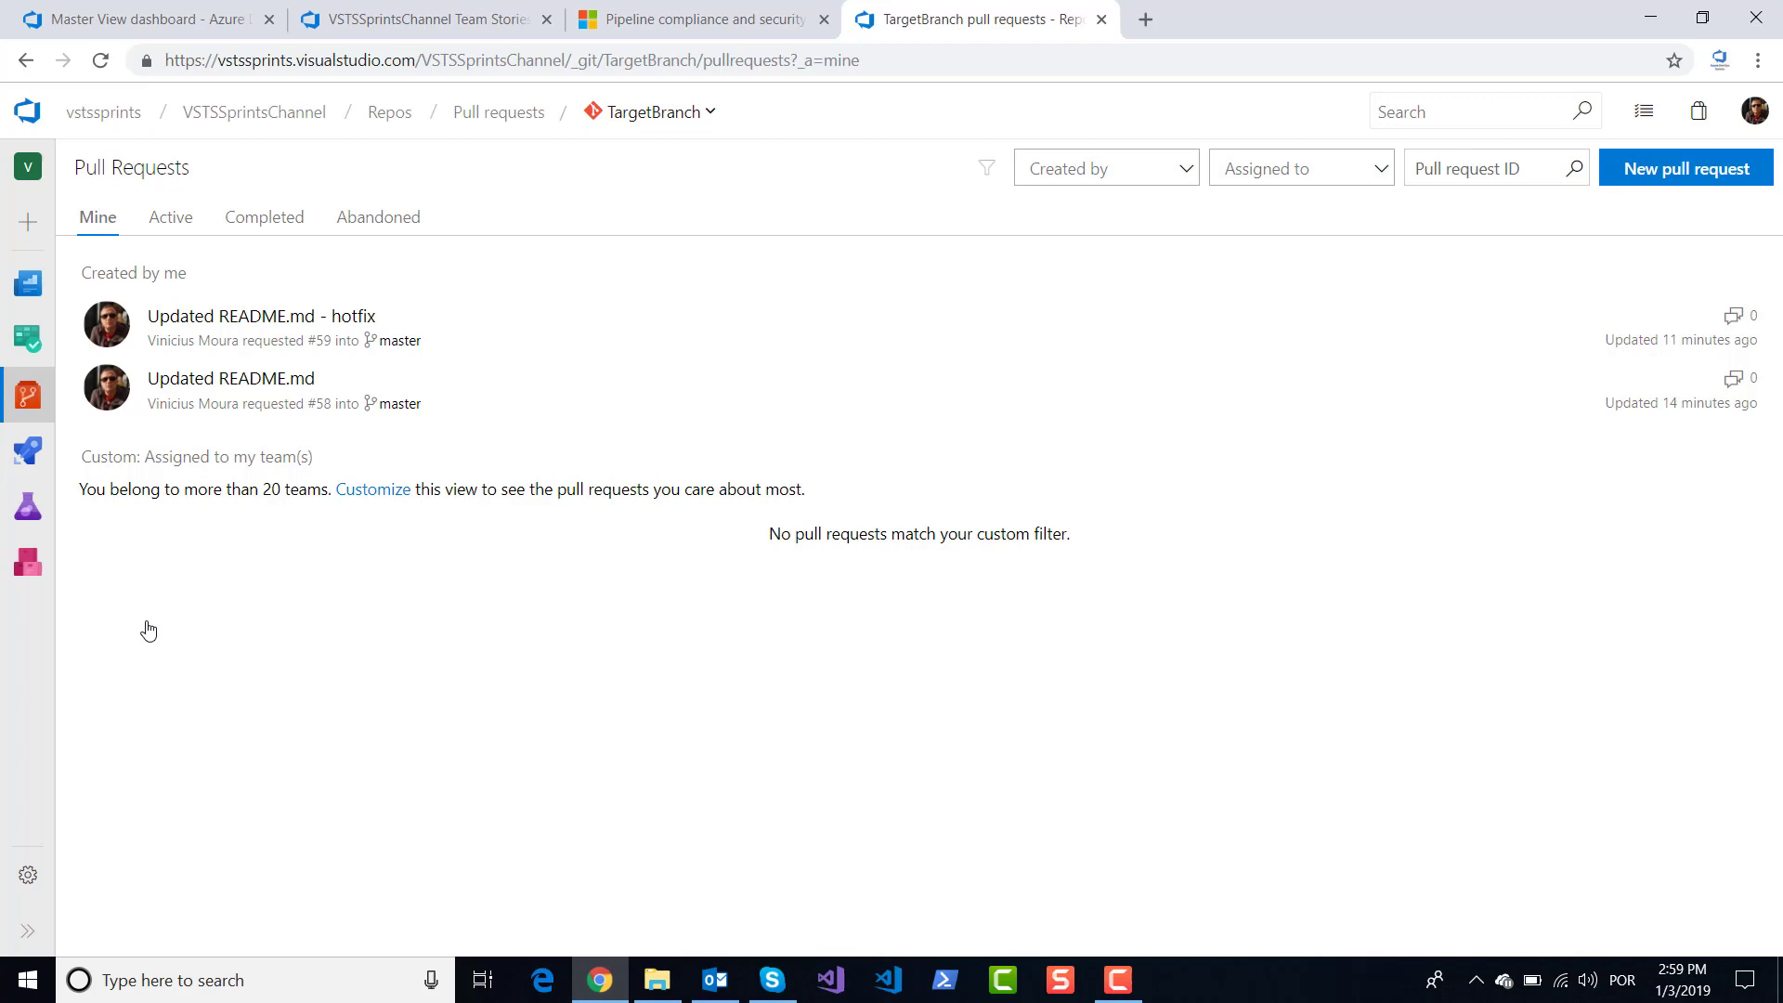
mouse_move(281, 574)
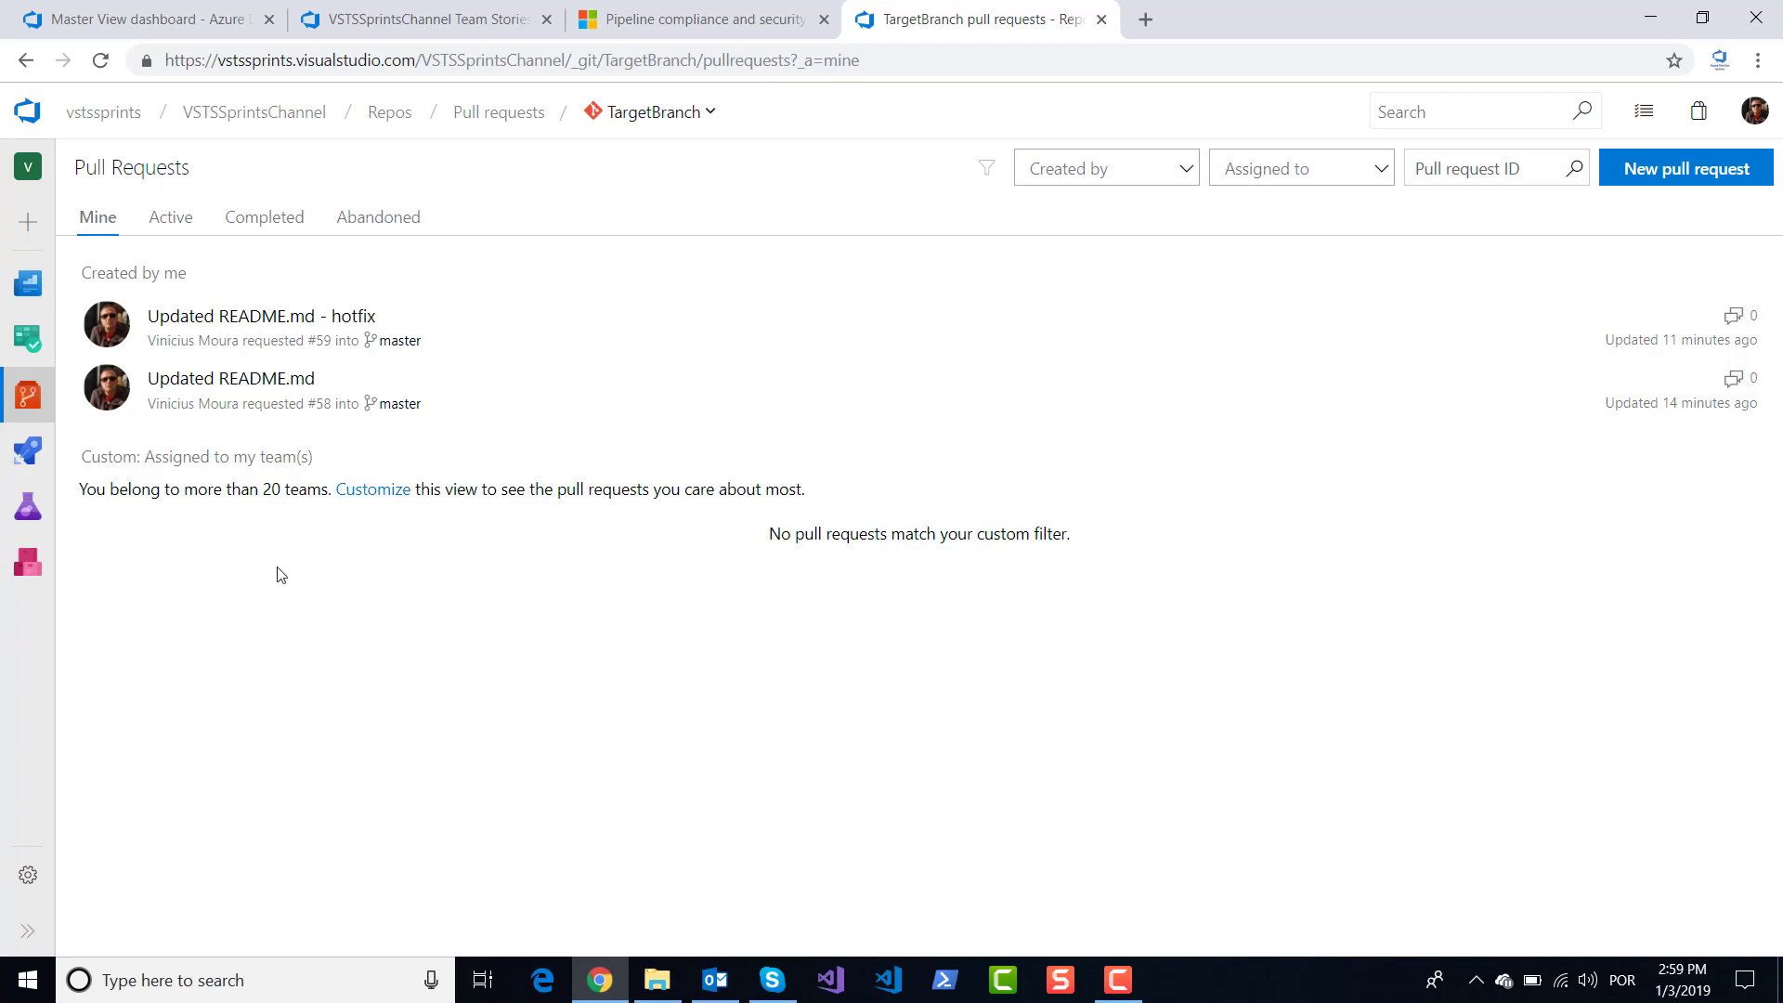
mouse_move(224, 477)
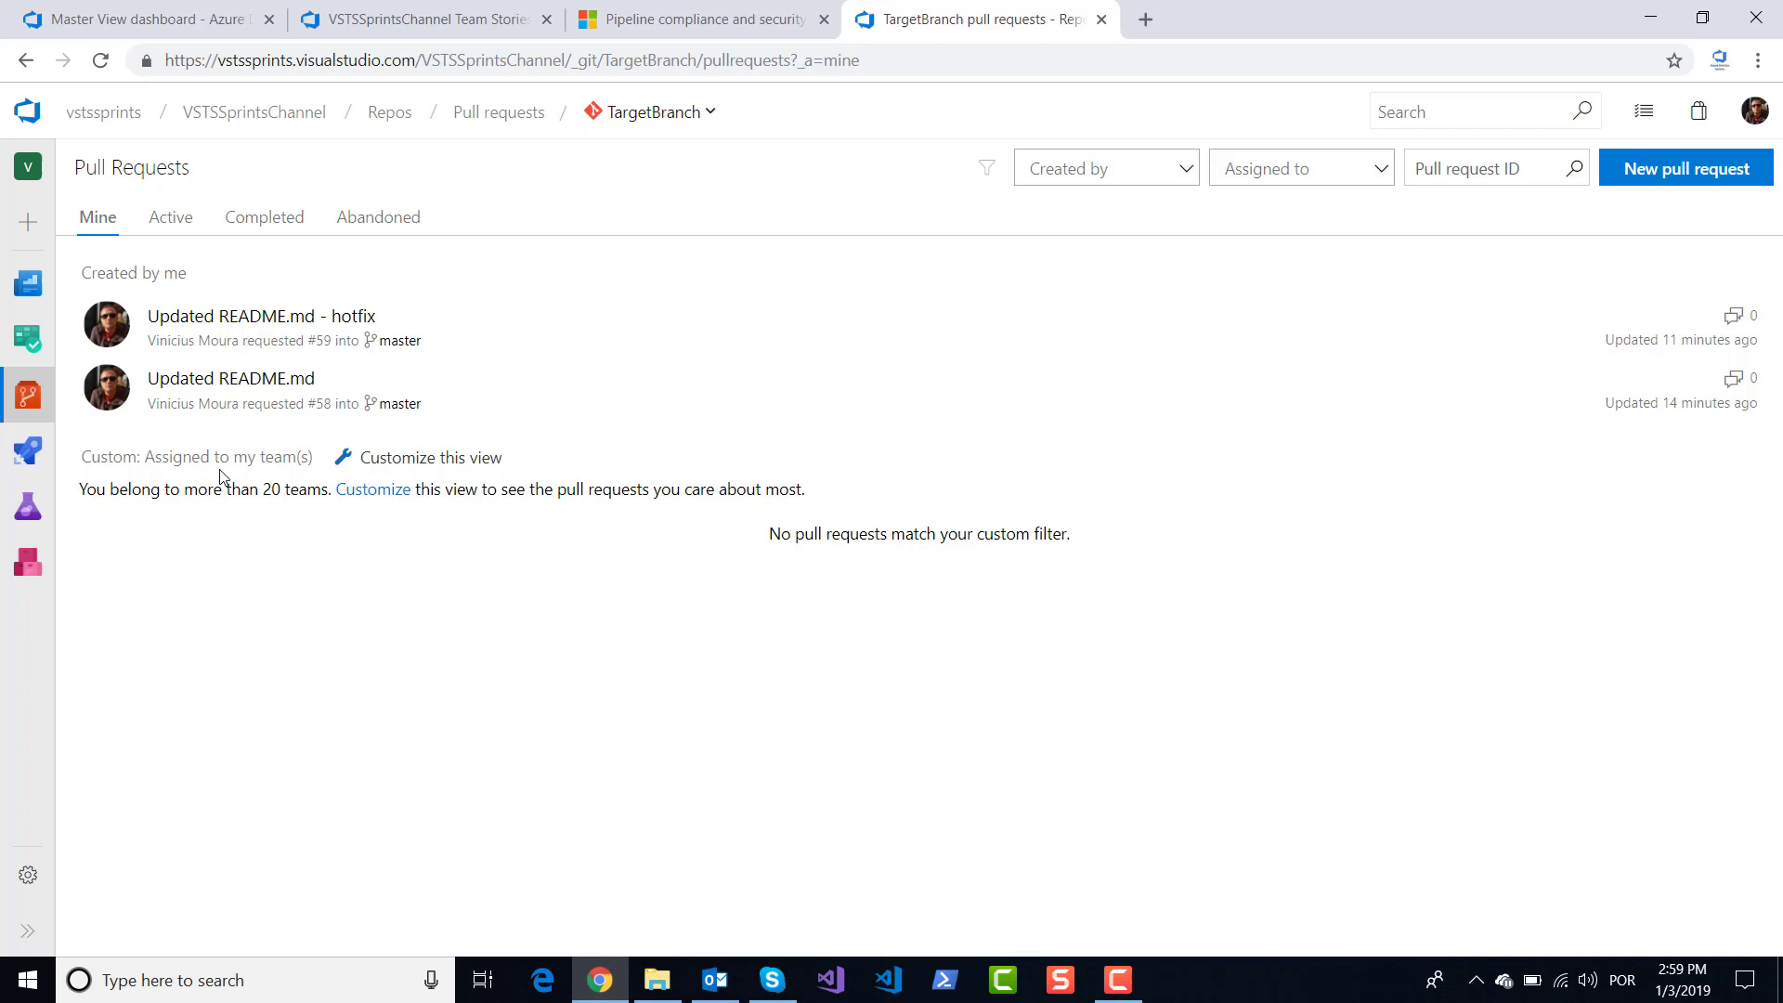
mouse_move(6, 619)
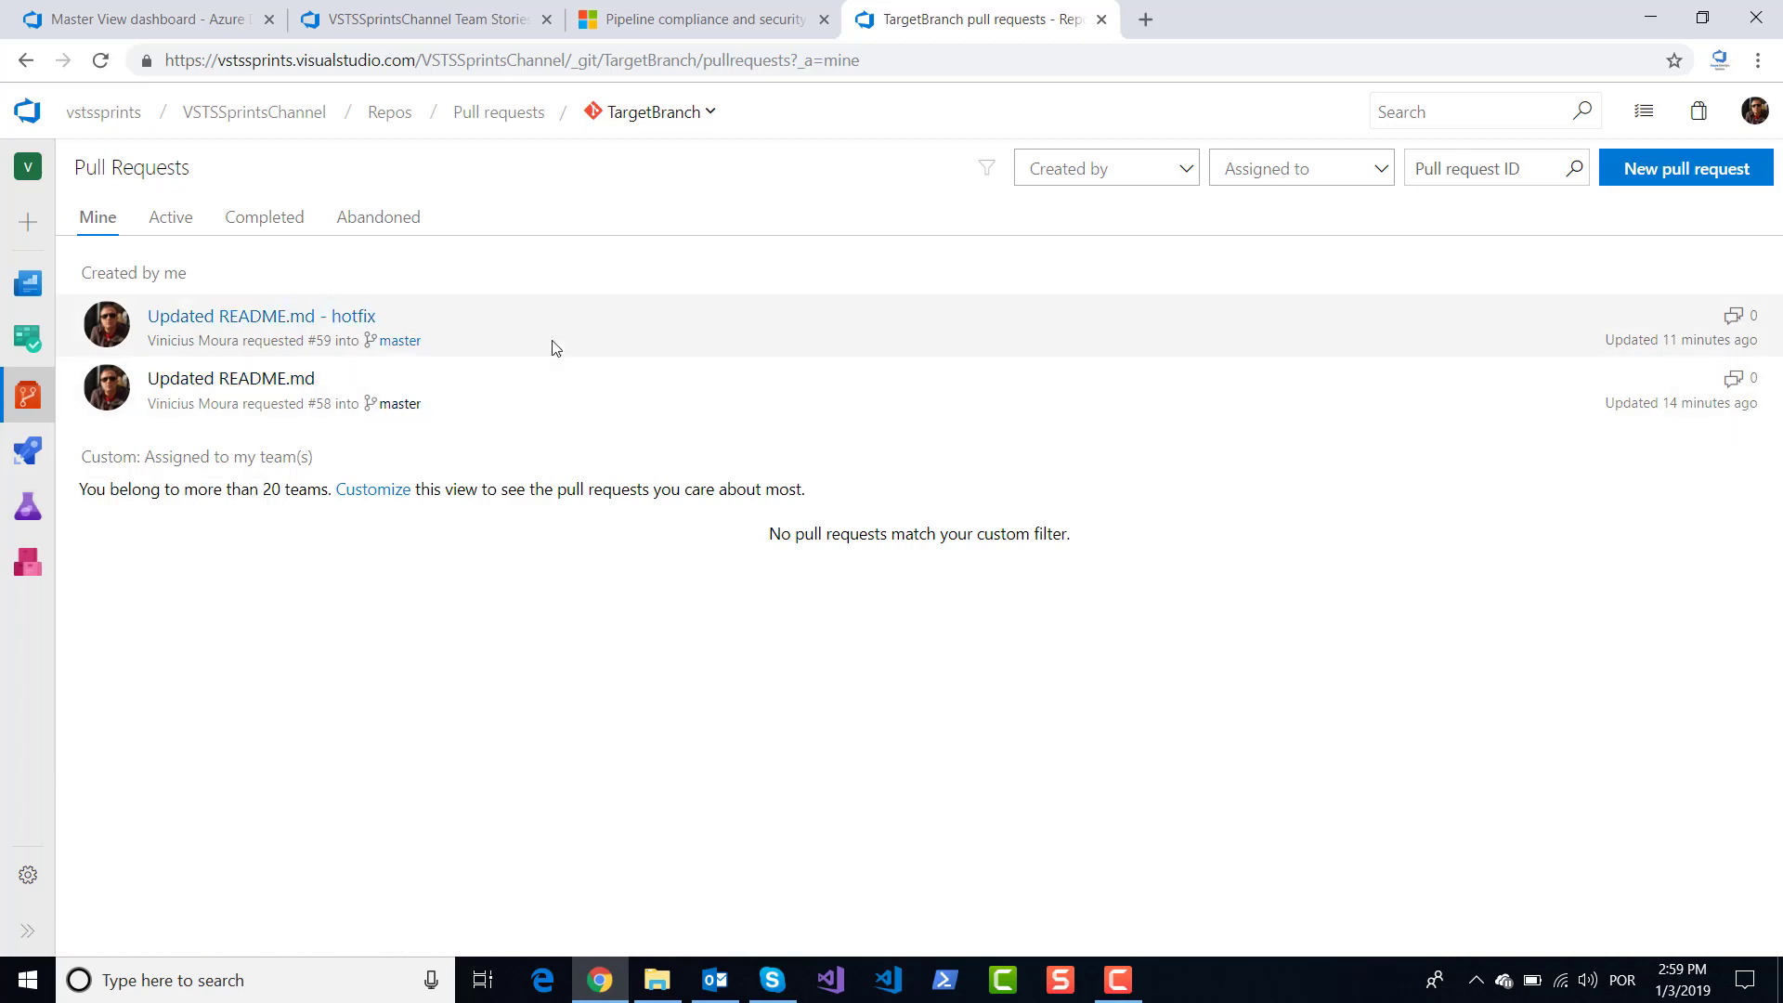
mouse_move(5, 898)
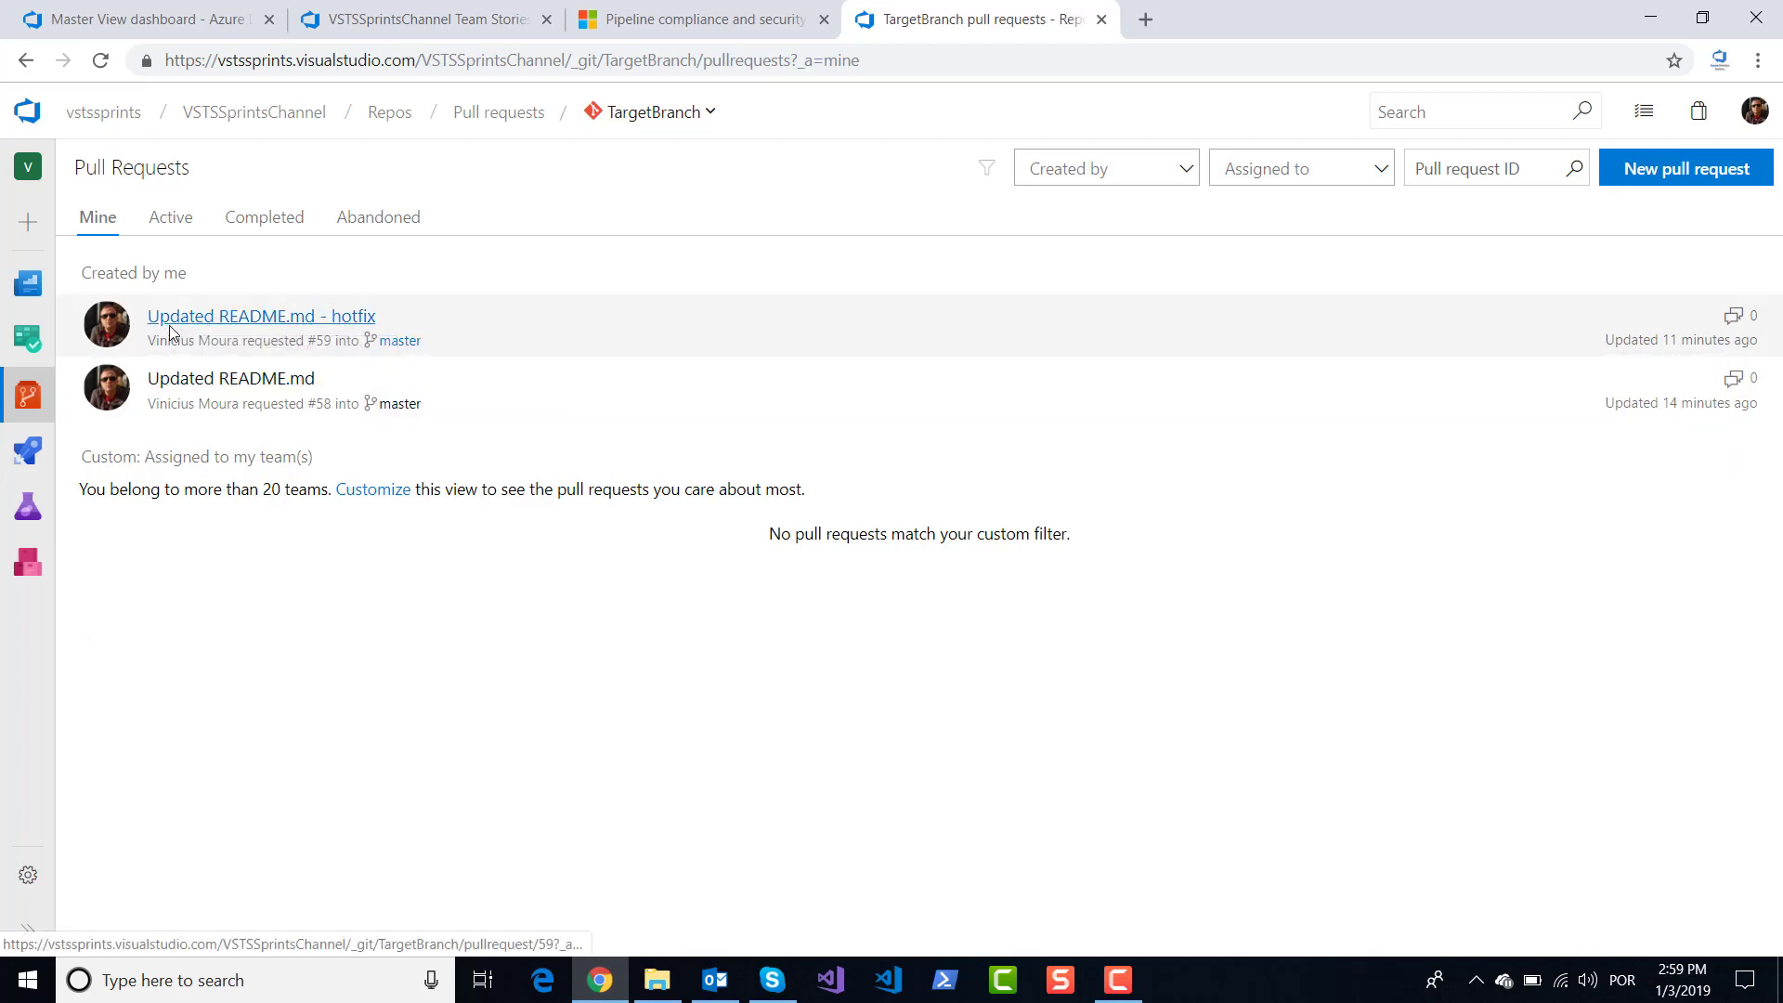
Open pull request #59, 'Updated README.md - hotfix', from hotfix1 into master.
click(260, 316)
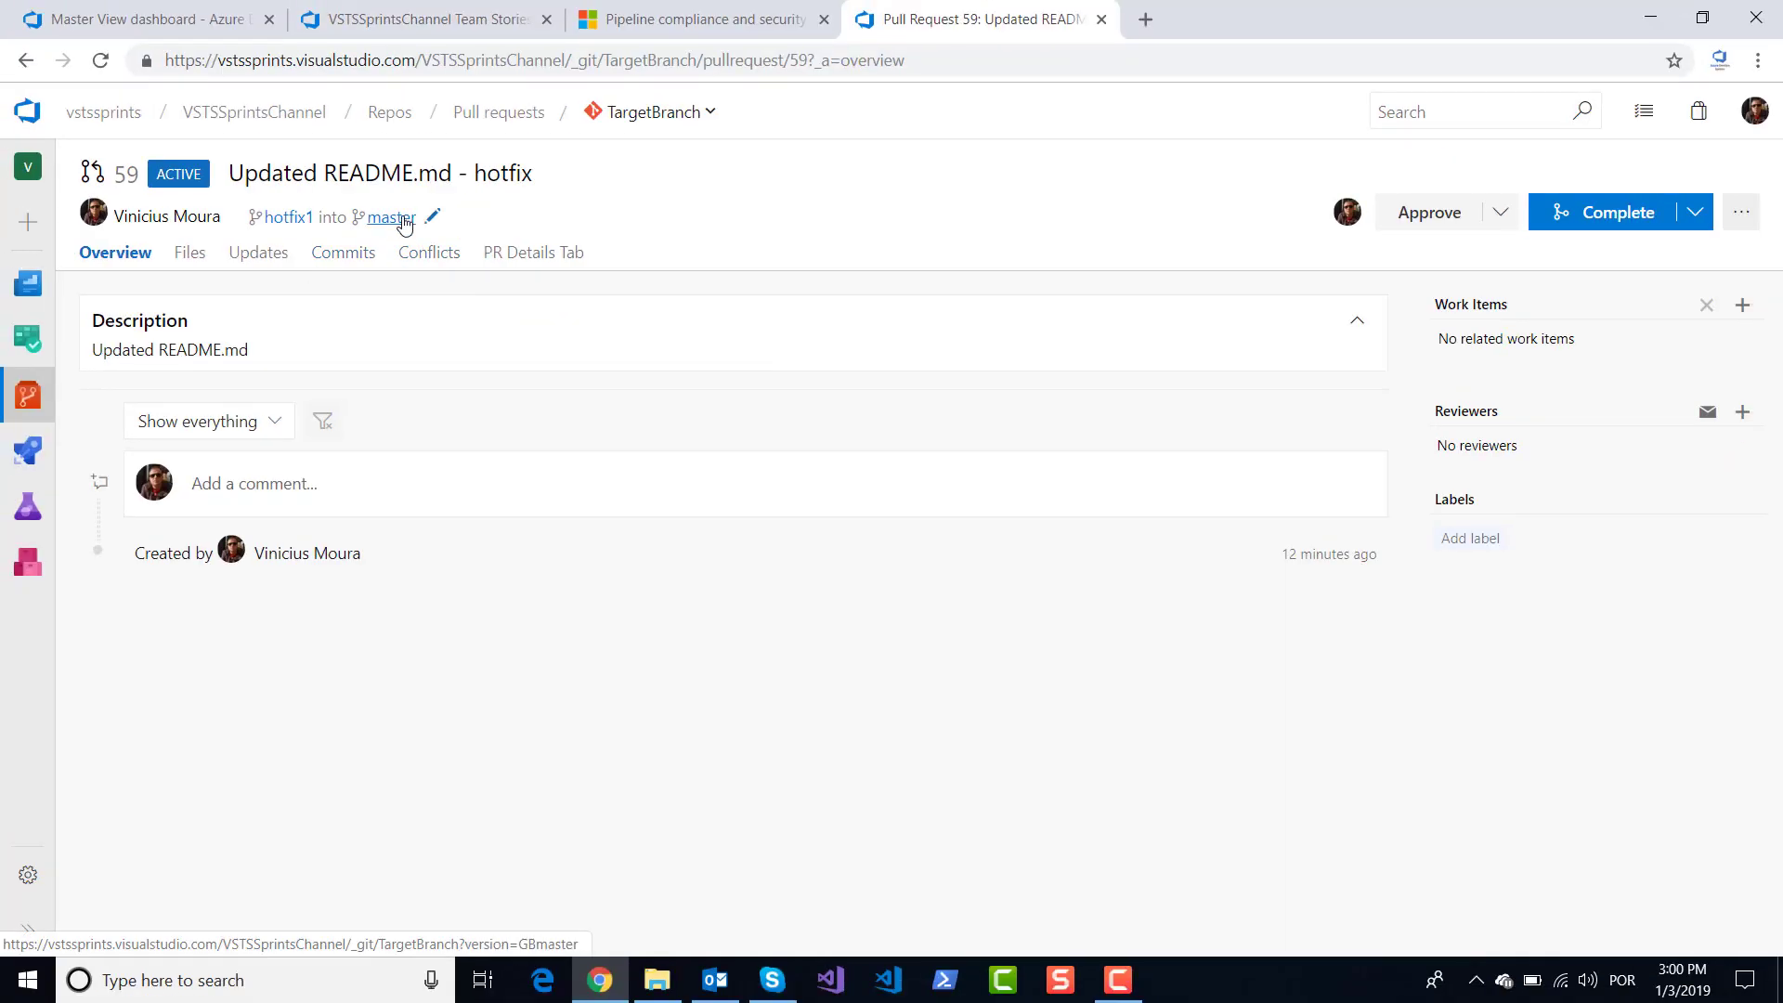
mouse_move(432, 218)
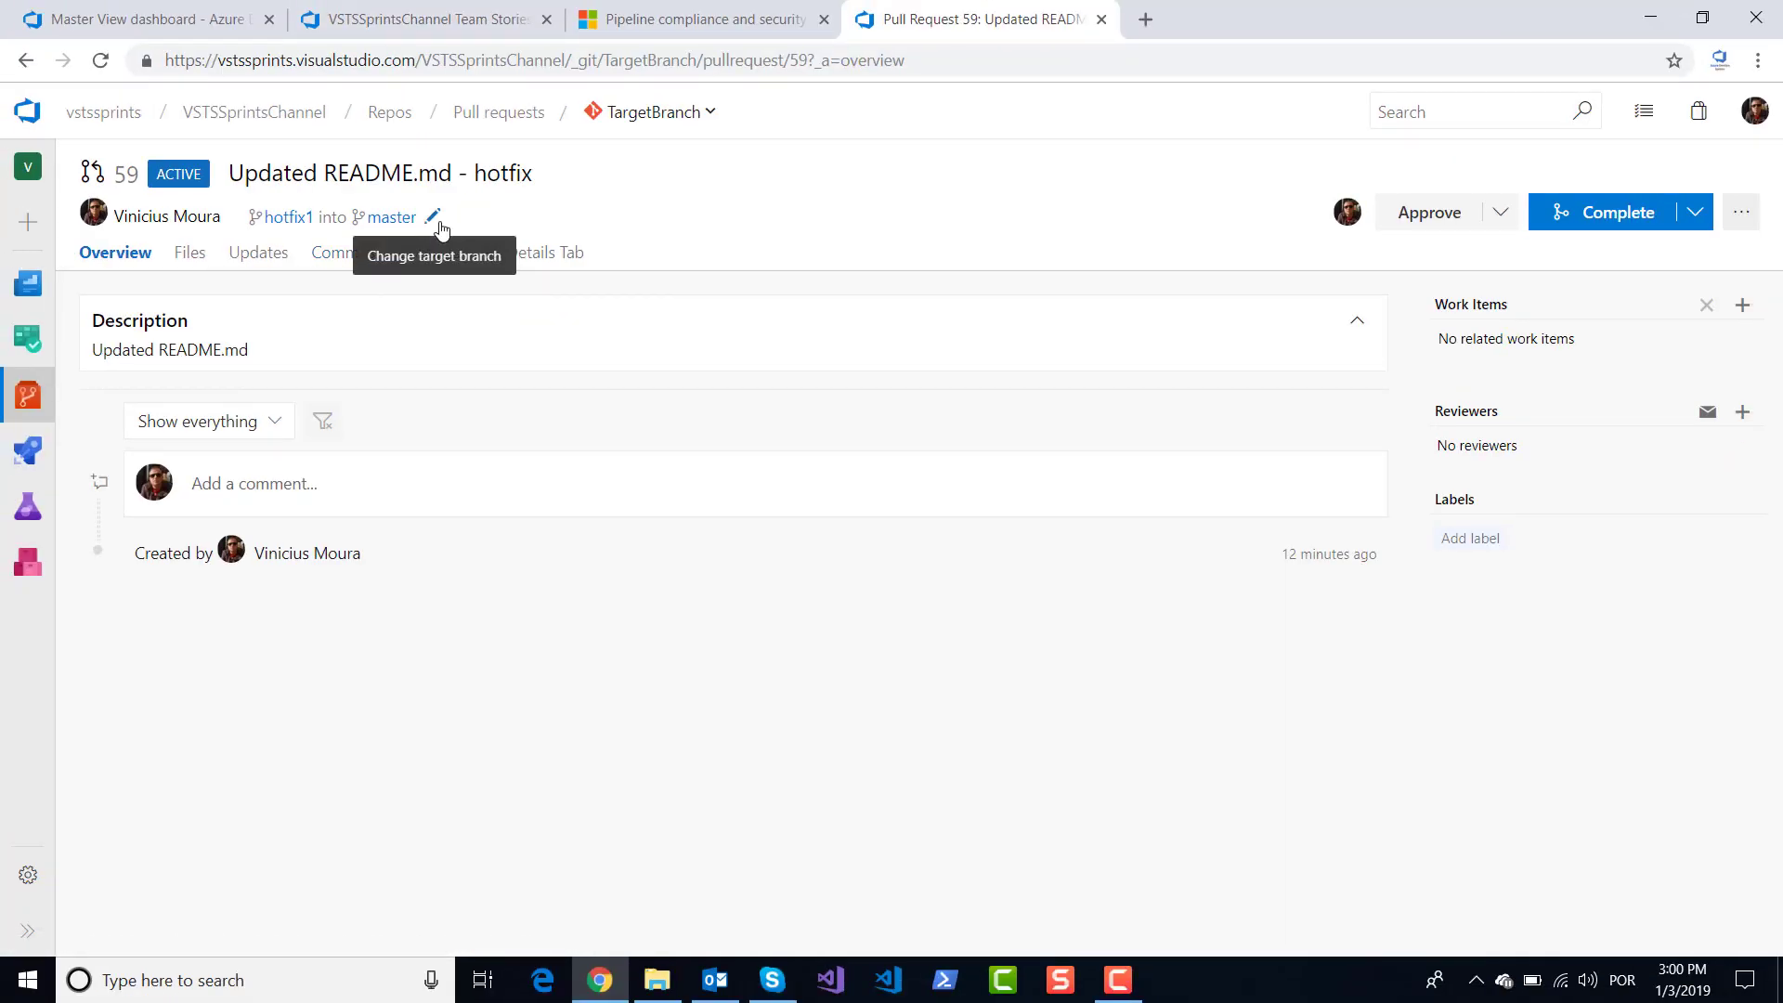
Select feature1 as the new target branch for pull request #59.
click(431, 217)
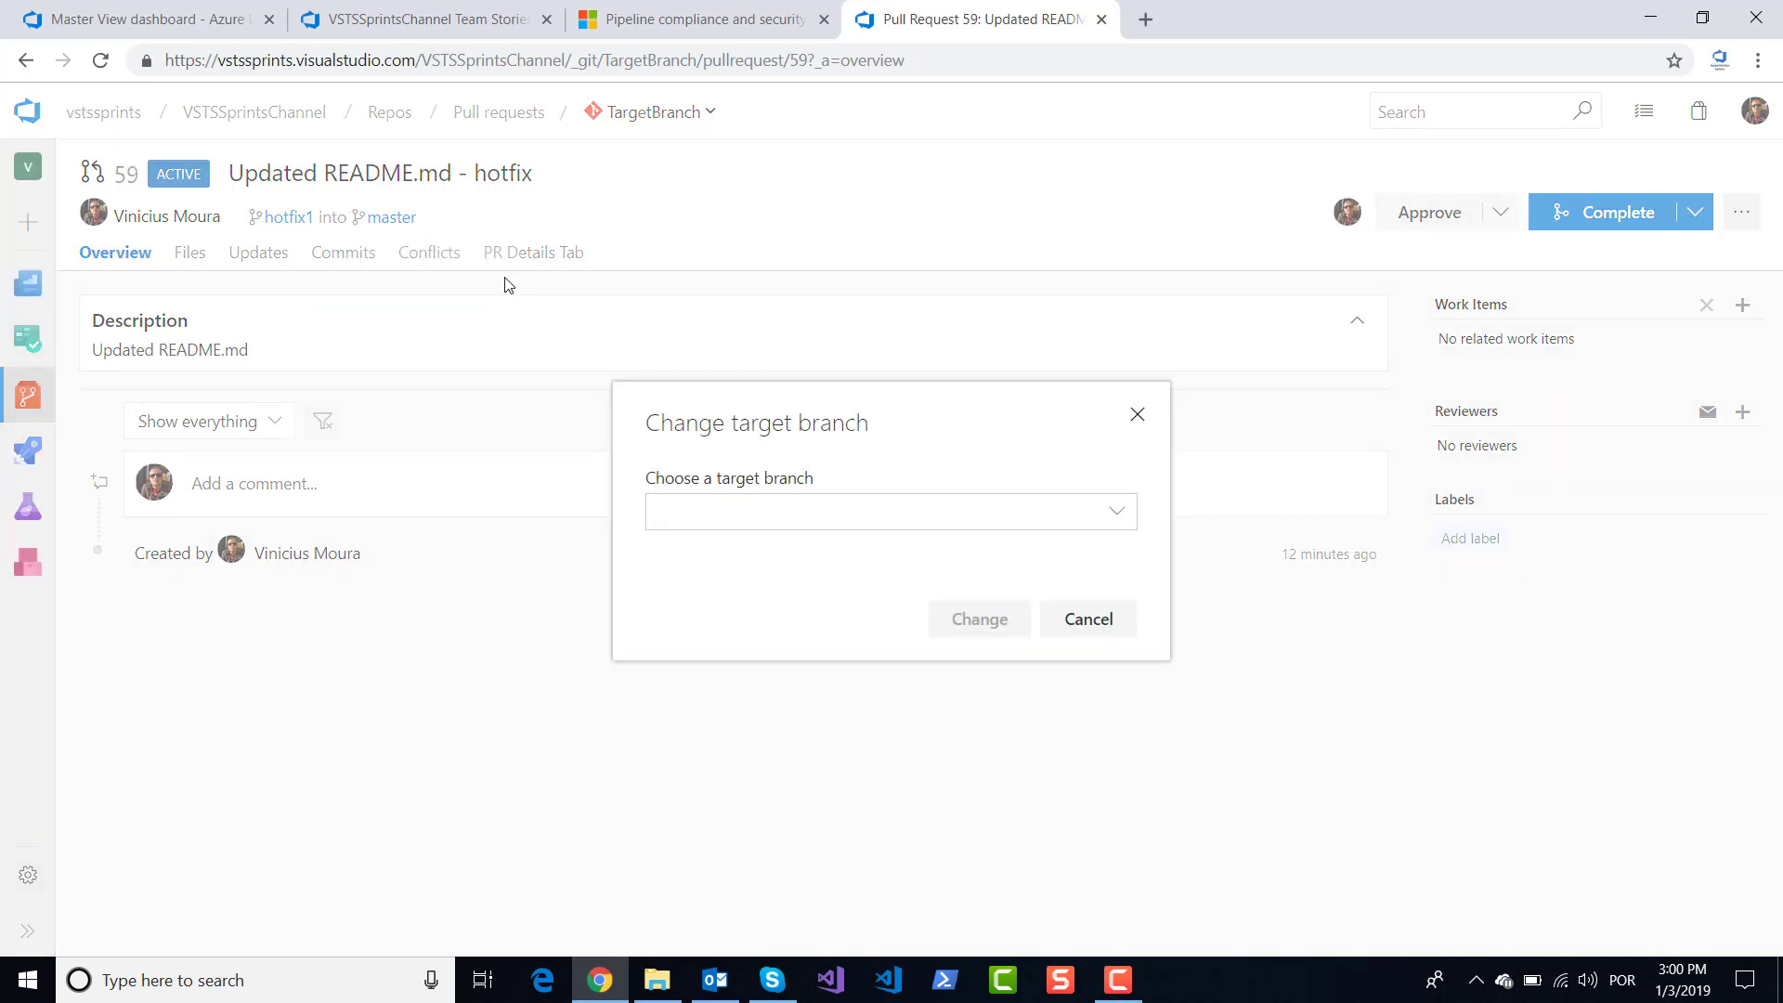
mouse_move(1130, 526)
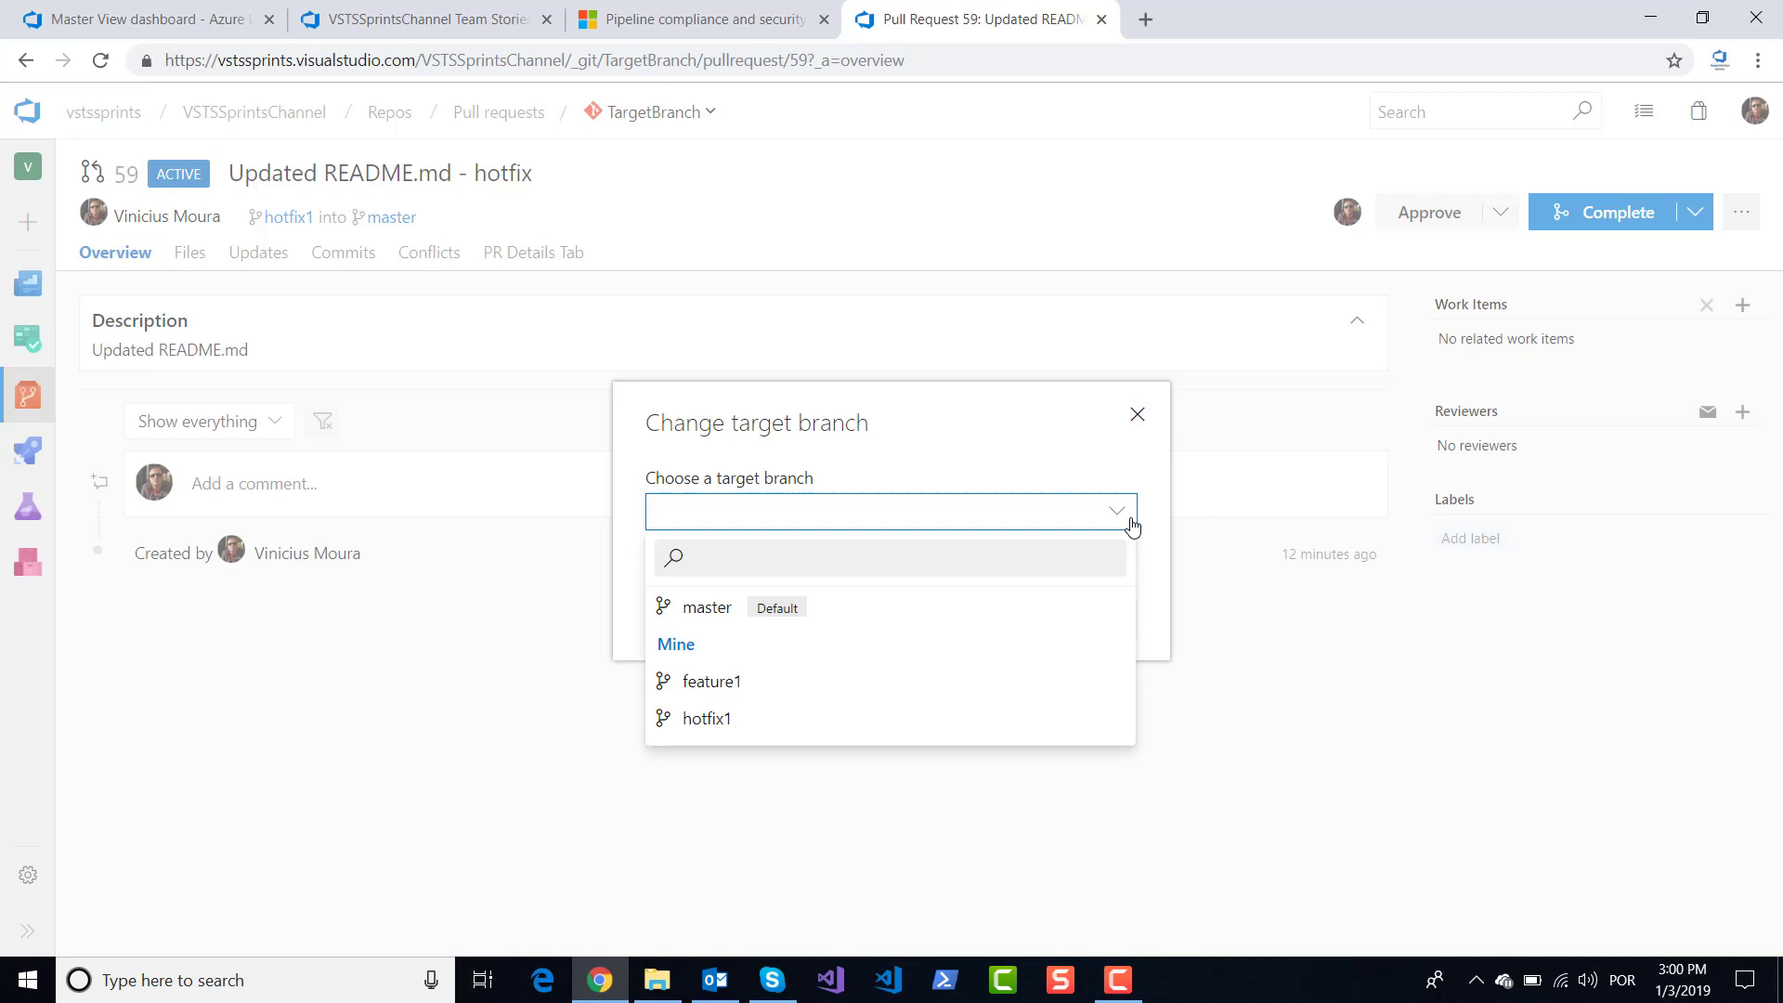
mouse_move(710, 681)
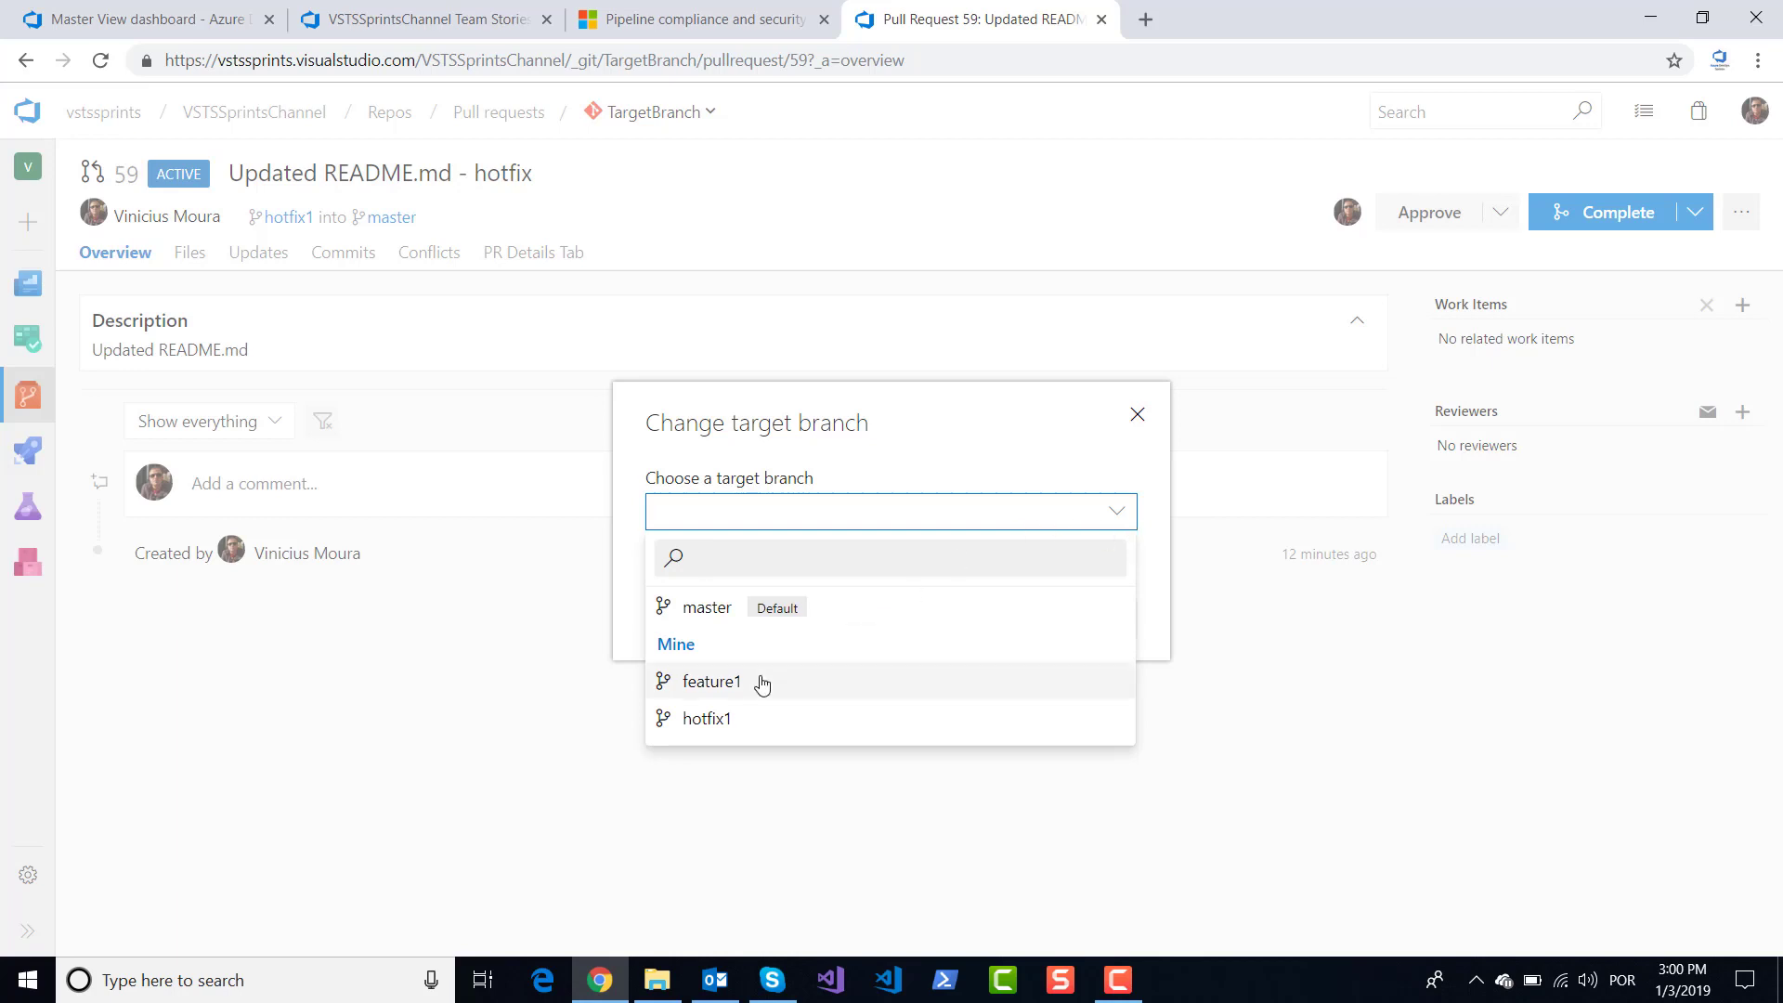
click(710, 681)
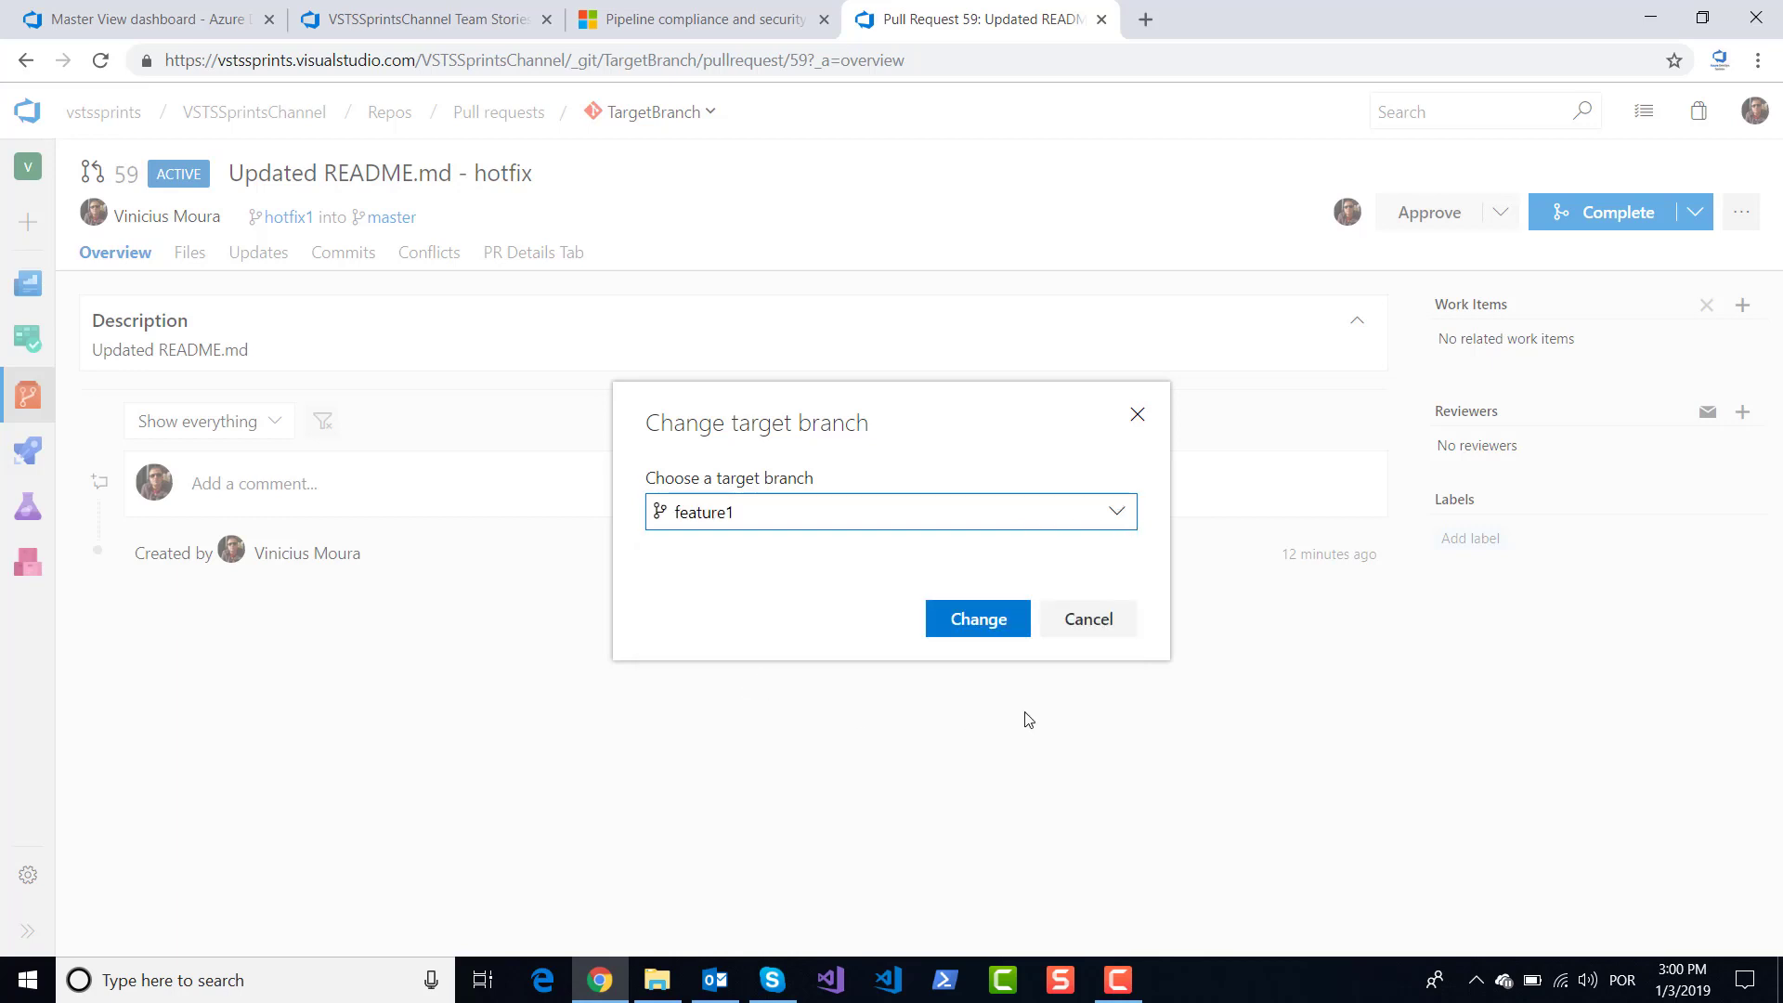